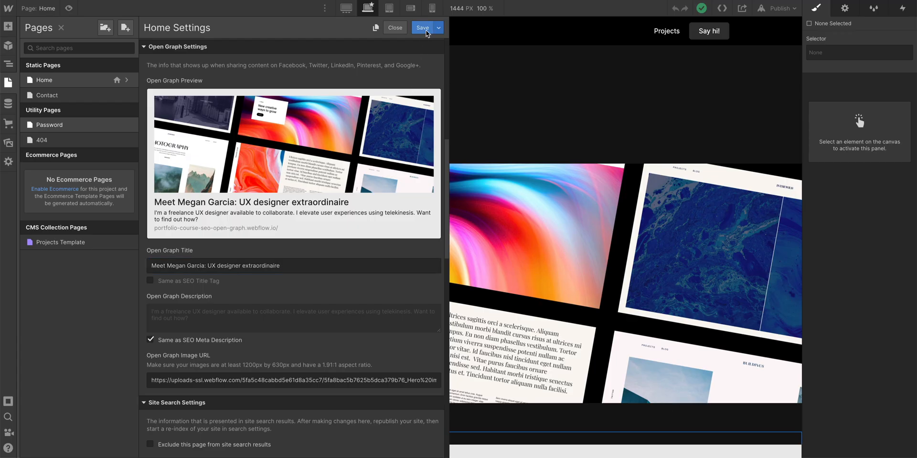
Save the Home page Open Graph settings and close the page settings panel
left_click(394, 28)
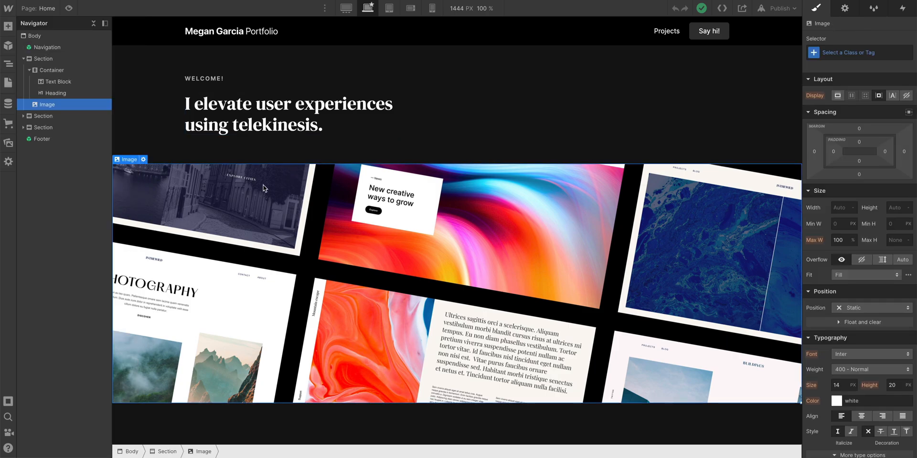
left_click(367, 8)
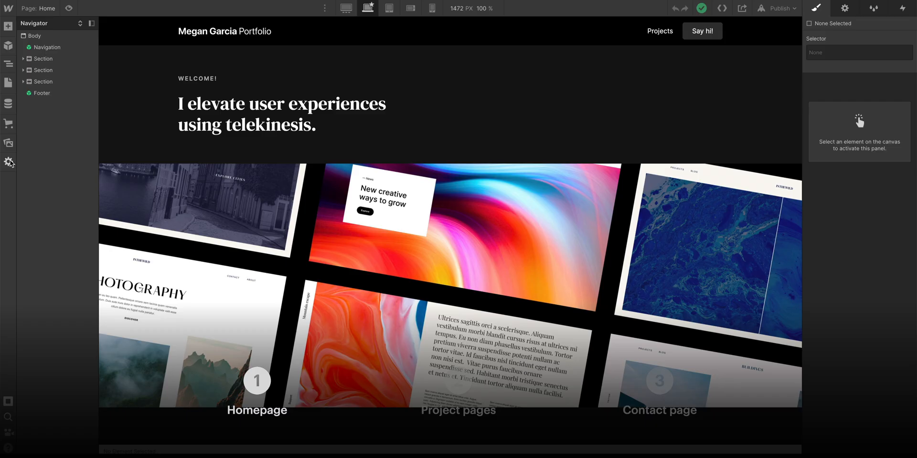
Create a manual site backup in Settings > Backups named 'Pre light mode'
left_click(9, 162)
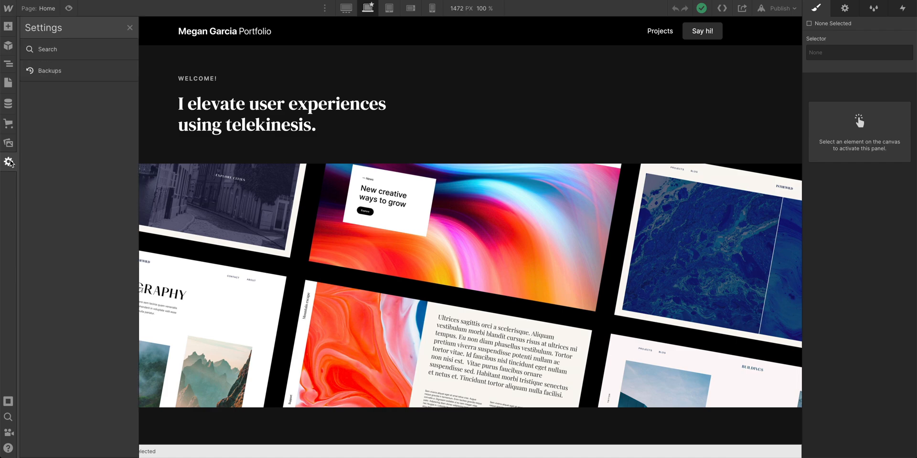
left_click(50, 71)
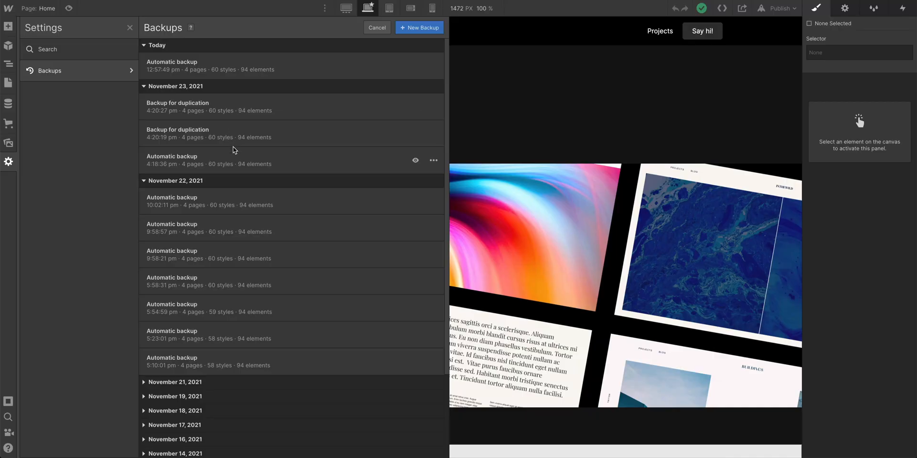
left_click(418, 27)
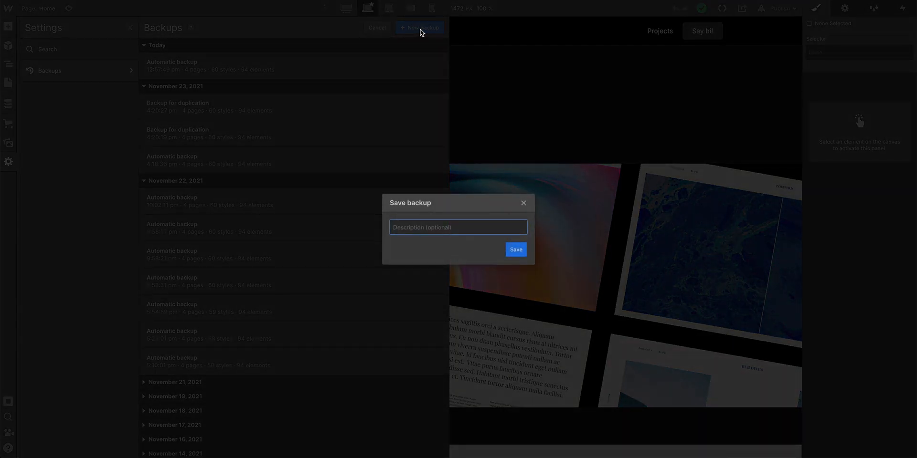
type("Pre light mod")
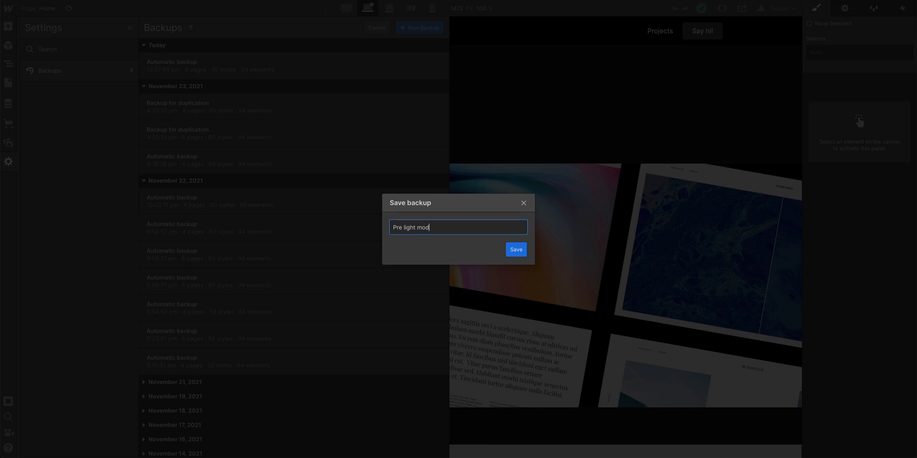
type("e")
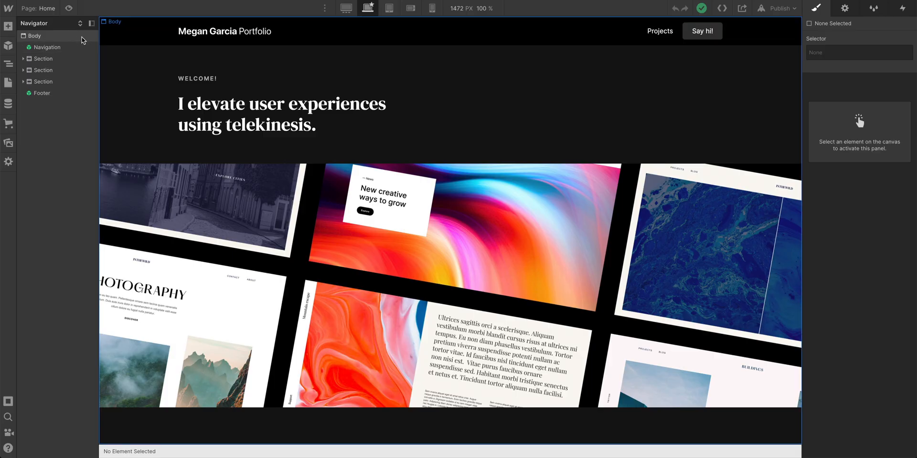
Give the Body a #fdfdfd background and black text colour
left_click(35, 35)
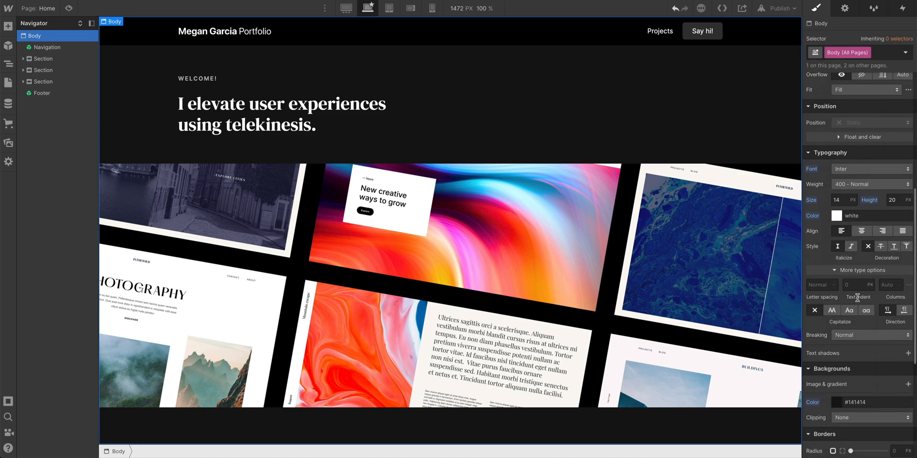
left_click(836, 402)
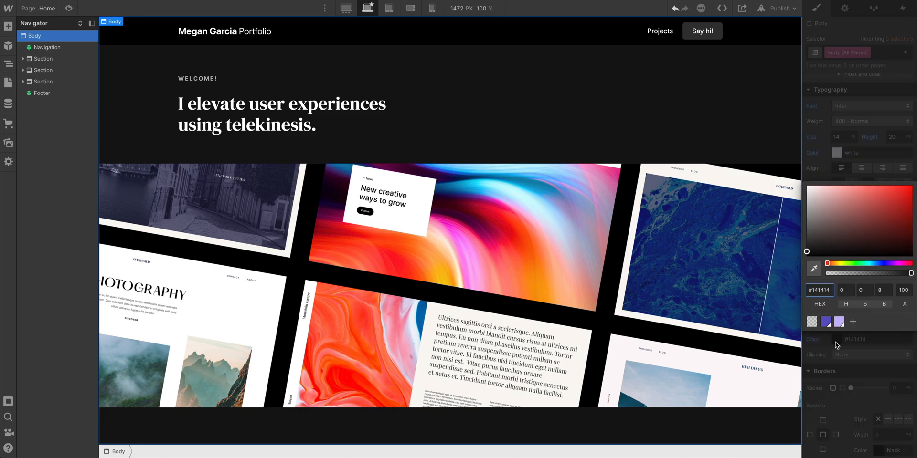
left_click(819, 290)
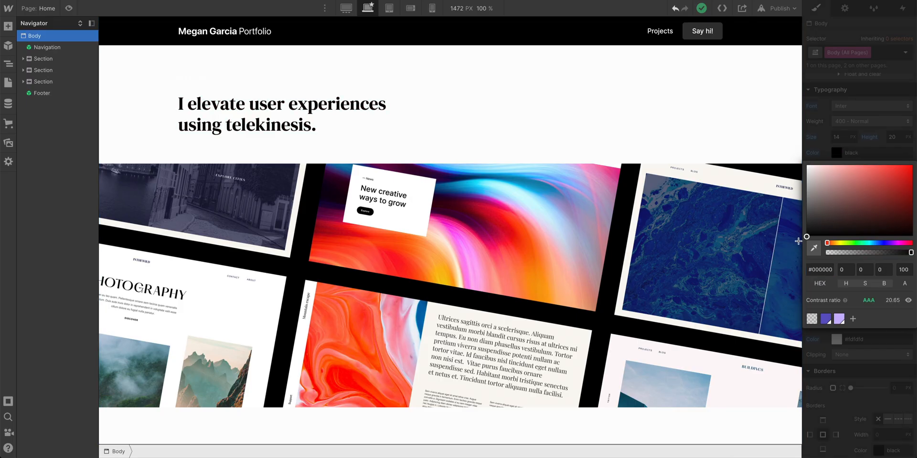
left_click(281, 114)
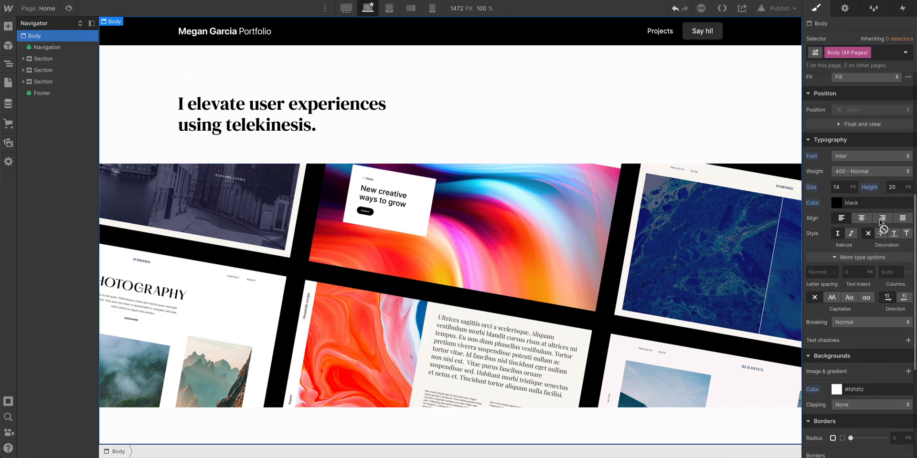
scroll("down", 3)
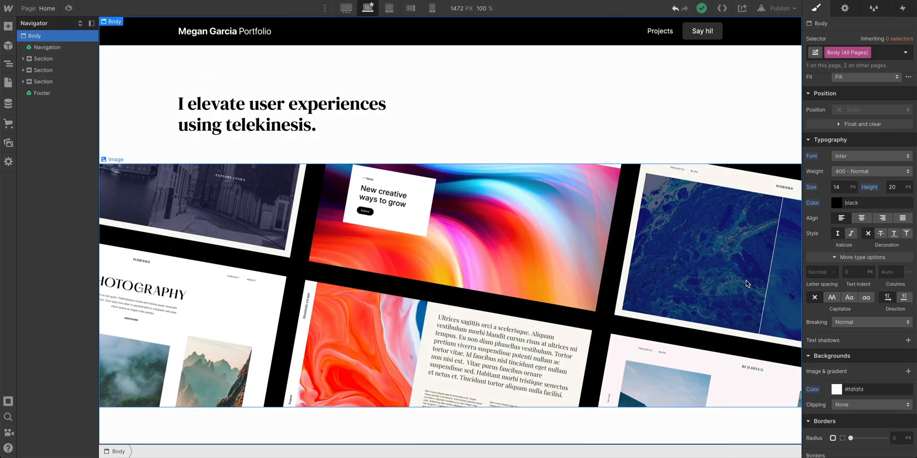
key("Escape")
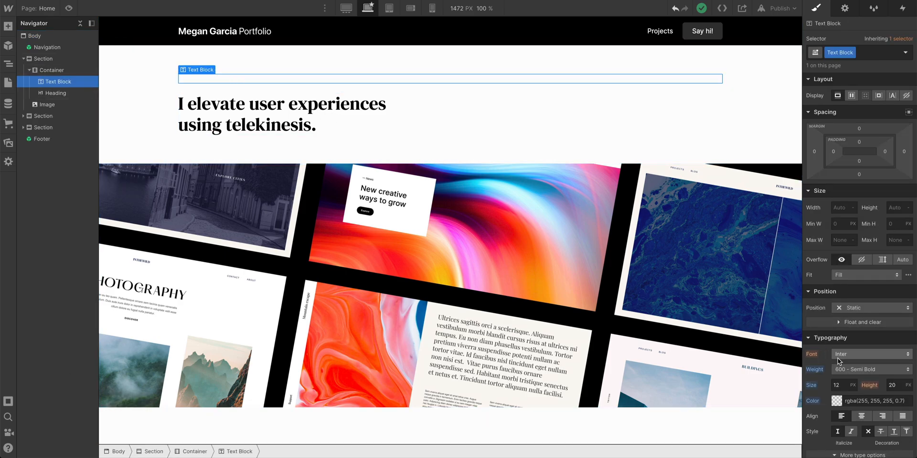
Reset the WELCOME! text block's colour so it reads dark on the light page
left_click(838, 400)
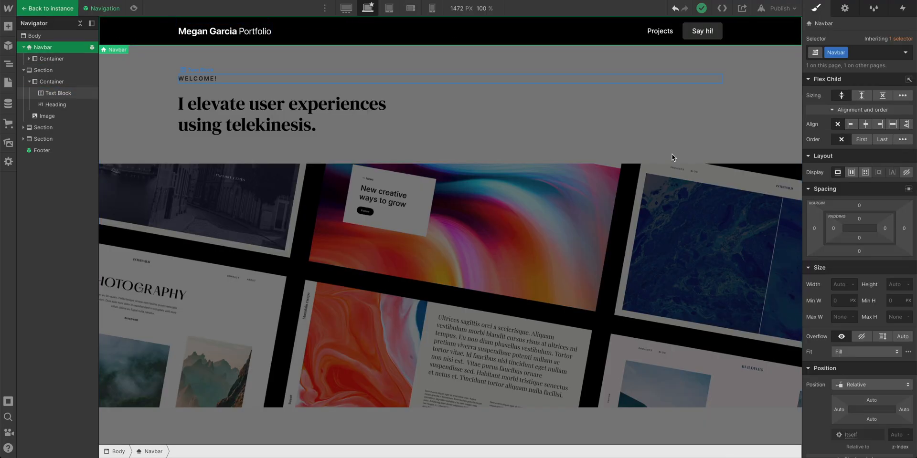
Set the Navbar to black text with a dark grey #474747 background
left_click(836, 331)
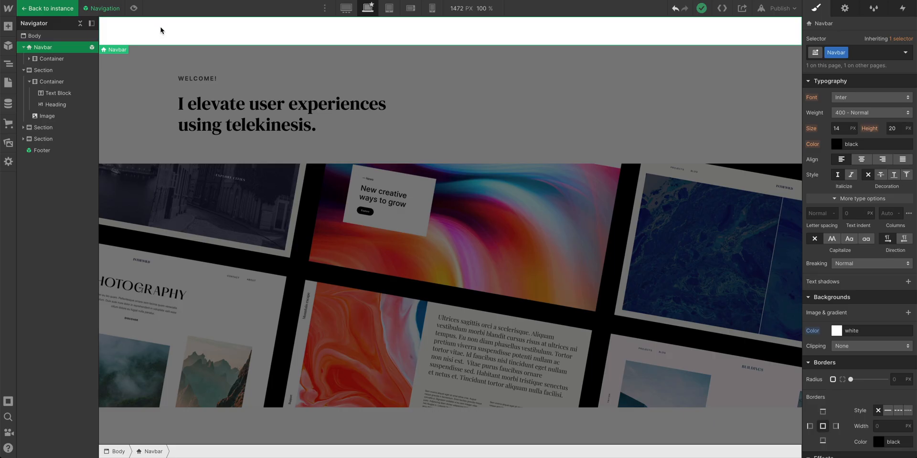
left_click(835, 332)
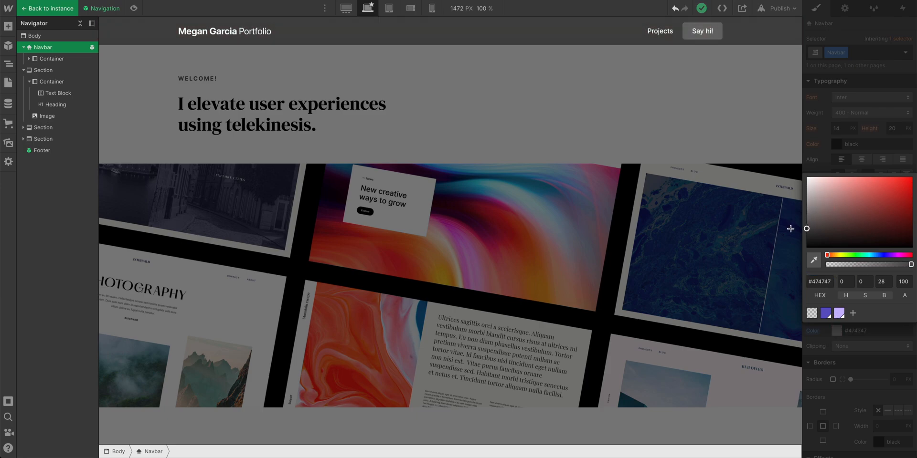
left_click(225, 30)
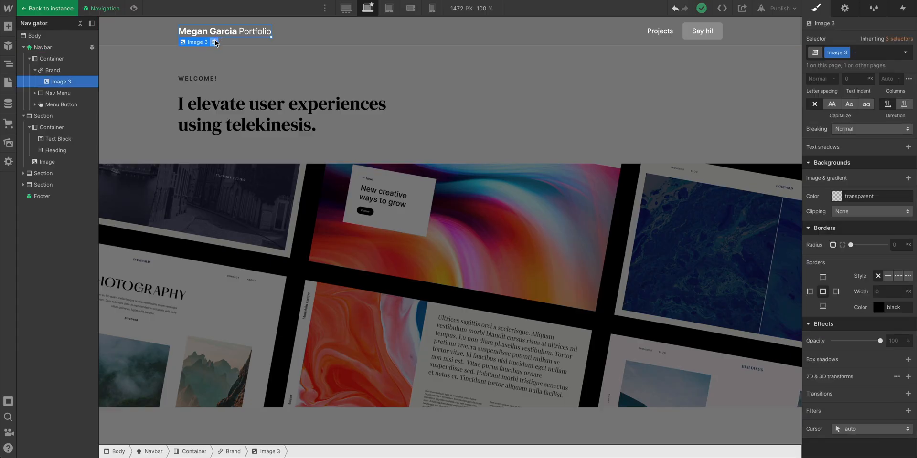
Replace the navbar brand logo (Image 3) with the dark logo SVG from Assets
left_click(215, 42)
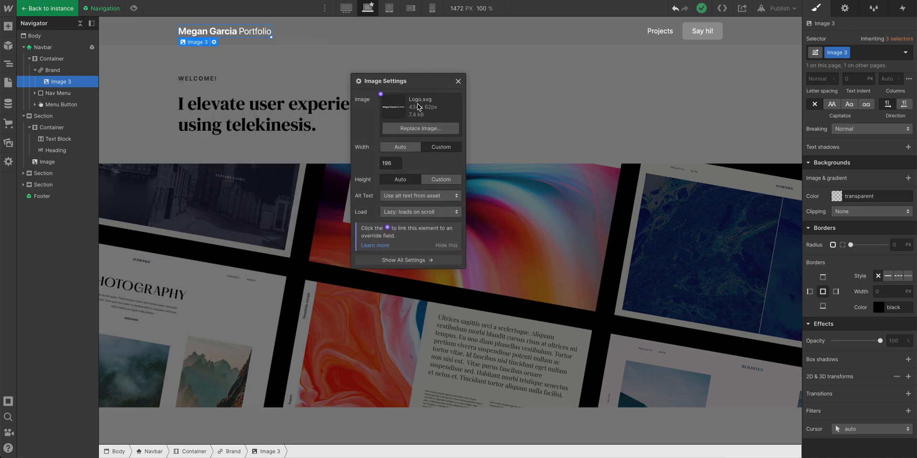
left_click(9, 144)
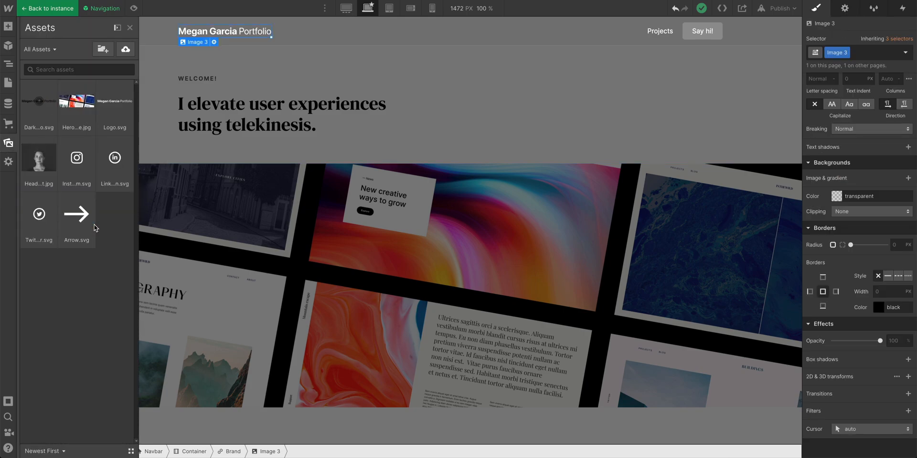
left_click(226, 30)
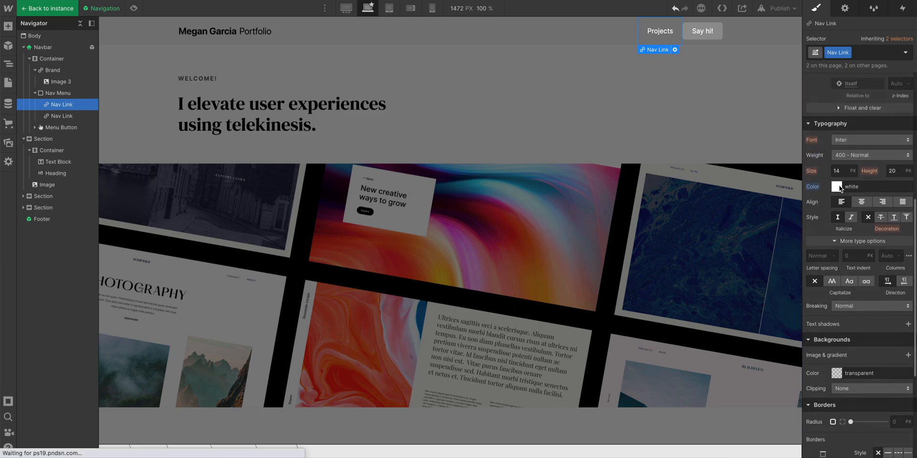
Make the nav links black, the navbar white and the Say hi! button purple
left_click(837, 186)
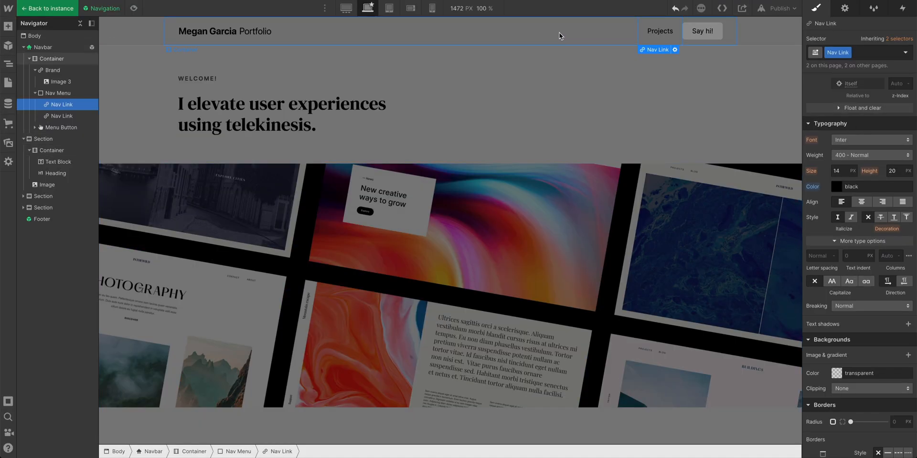
left_click(43, 47)
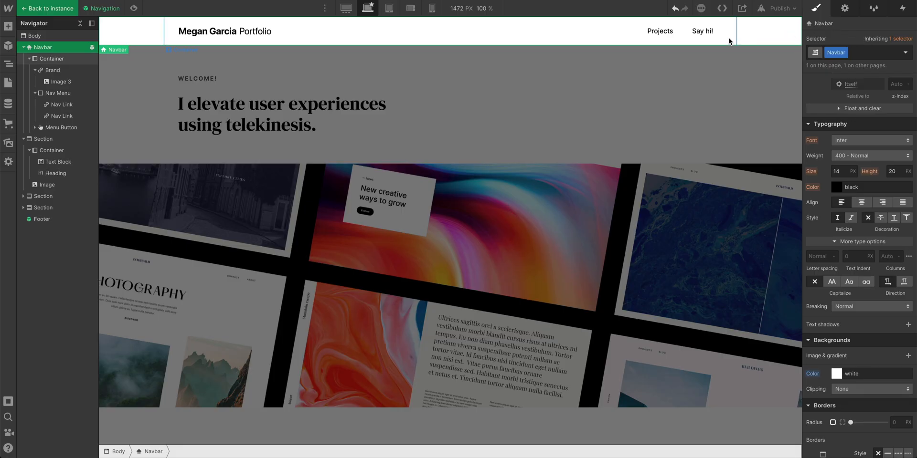
left_click(702, 30)
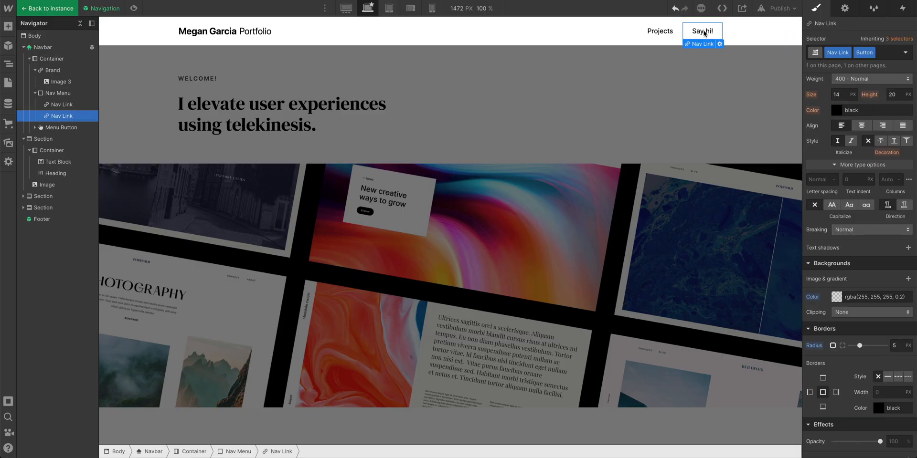
left_click(834, 297)
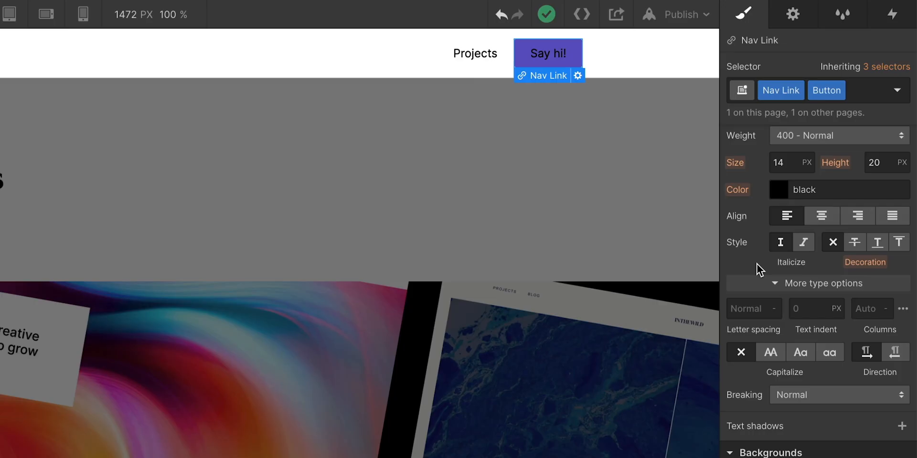
left_click(778, 189)
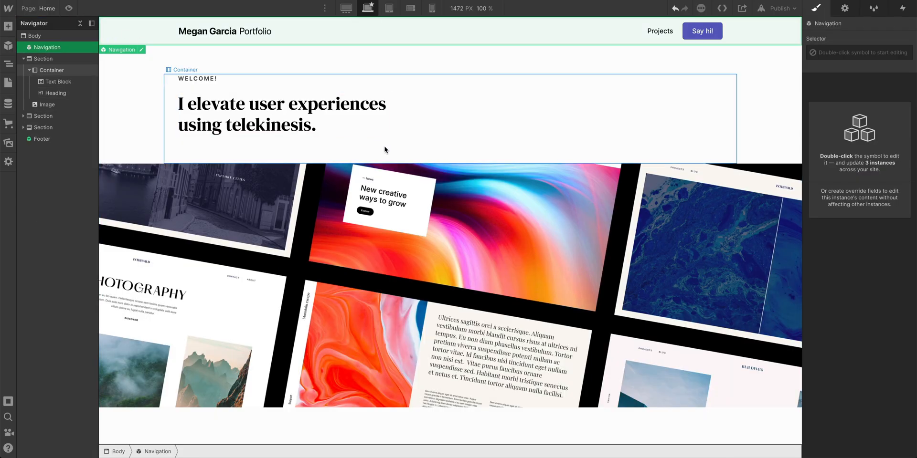
Set the Selected projects intro paragraph to black at 68% opacity
key("Escape")
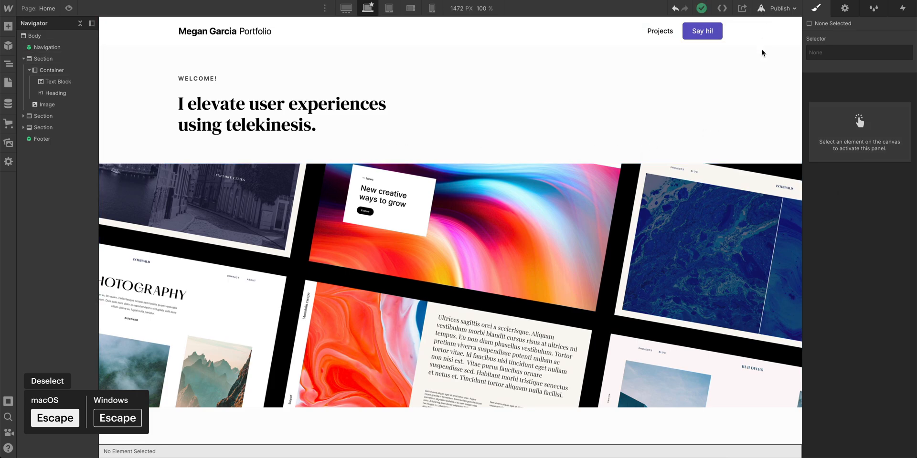
scroll("down", 3)
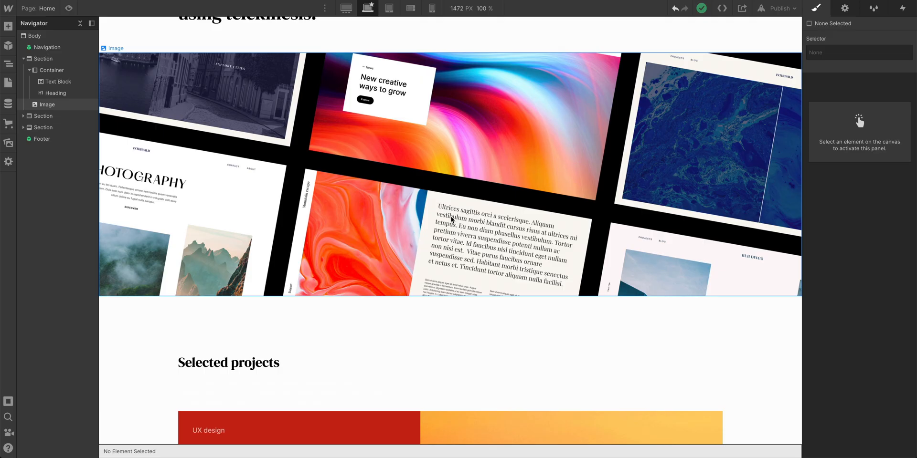
scroll("down", 3)
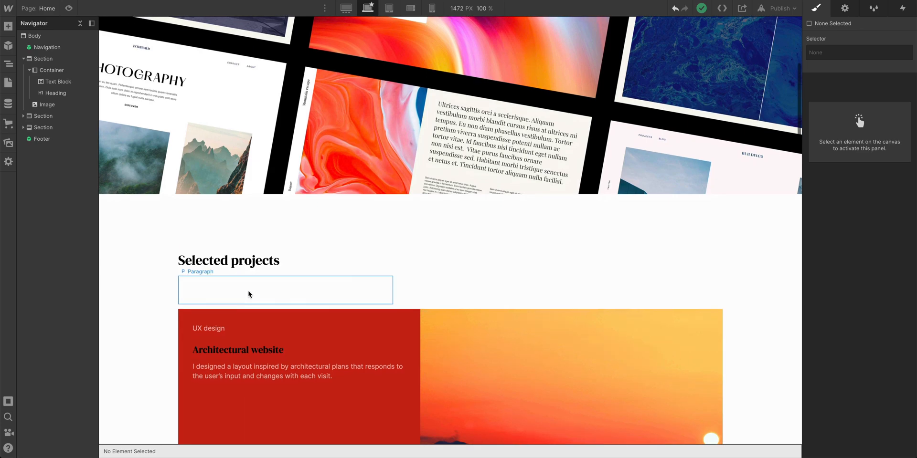
left_click(286, 290)
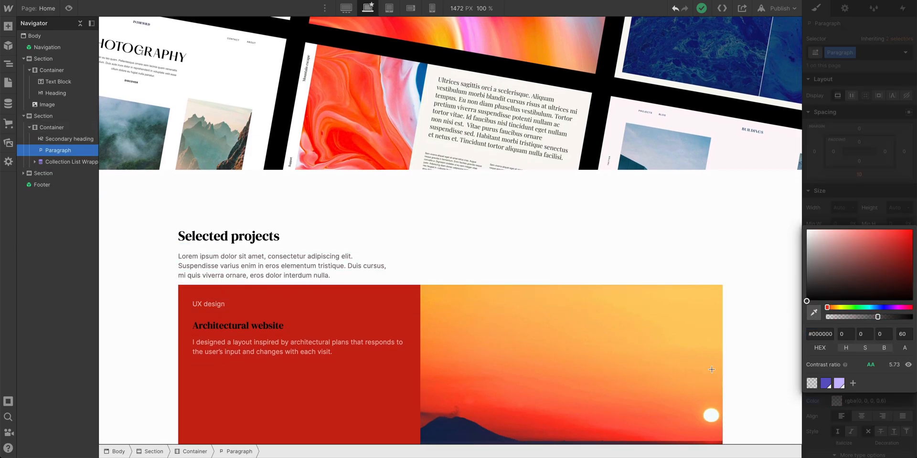
left_click(264, 265)
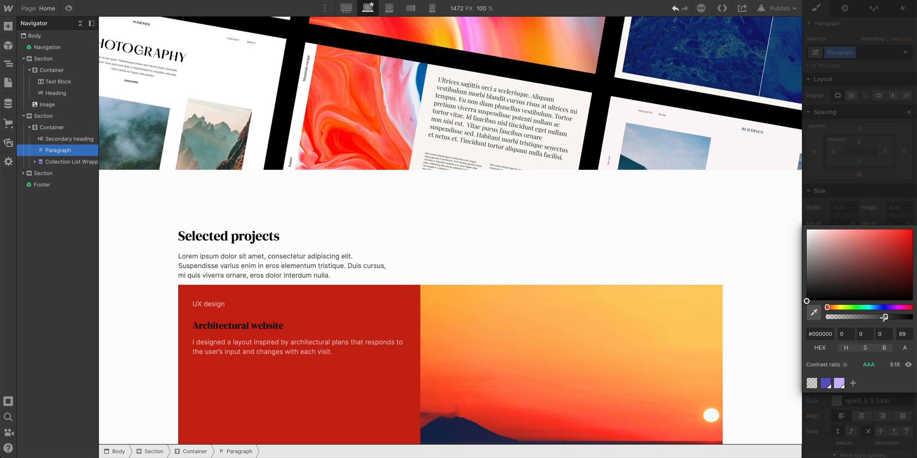
left_click_drag(884, 317, 882, 317)
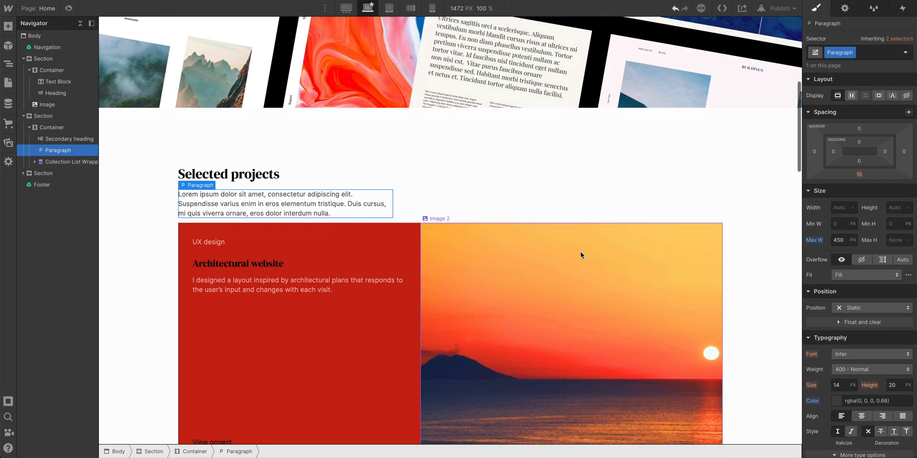
Make the Project name preview title text black
left_click(237, 230)
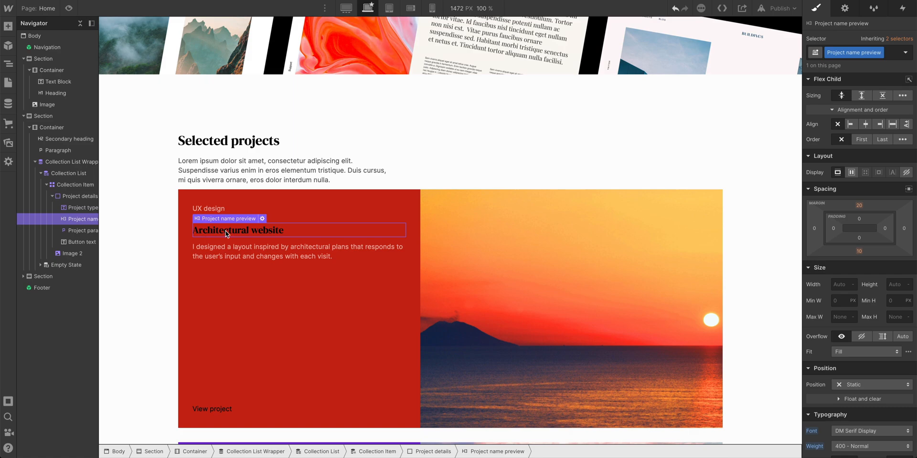
scroll("down", 3)
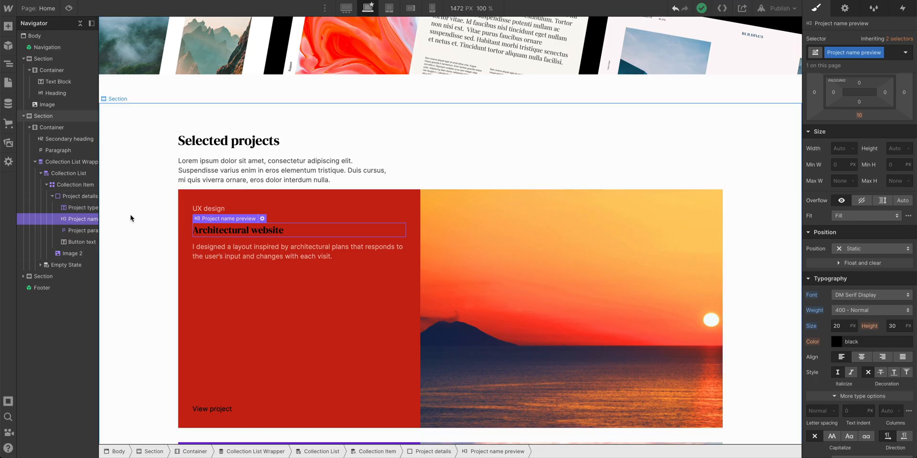
Change the Contact form symbol's Form Block background from #e9e9e9 to white
left_click(71, 173)
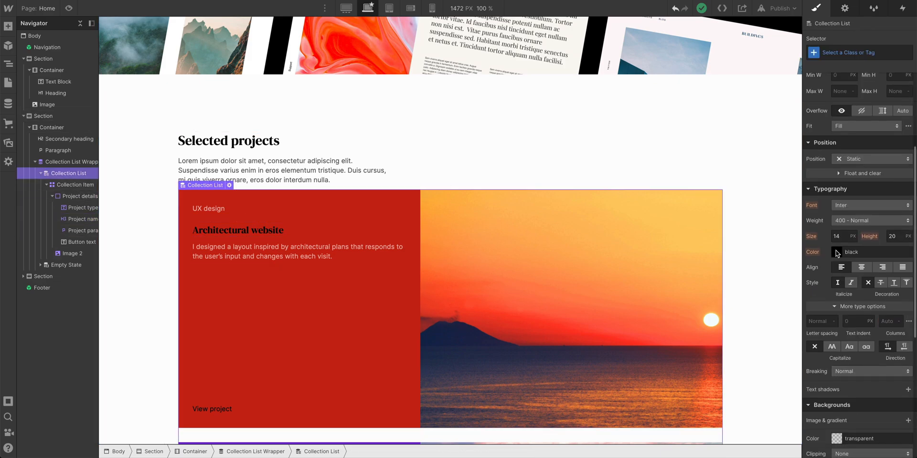
left_click(837, 252)
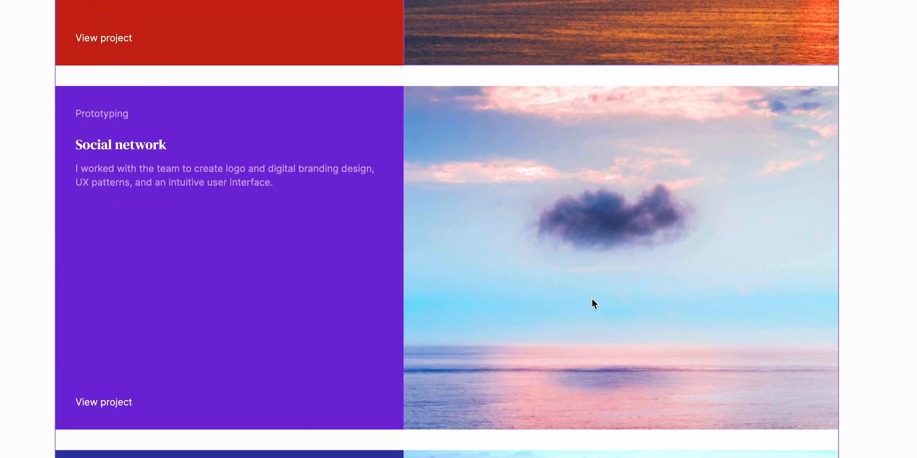
scroll("down", 3)
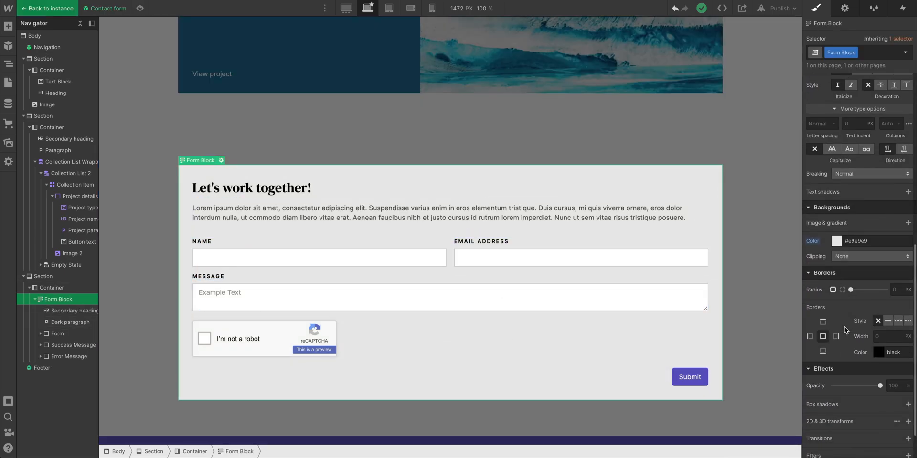
left_click(836, 241)
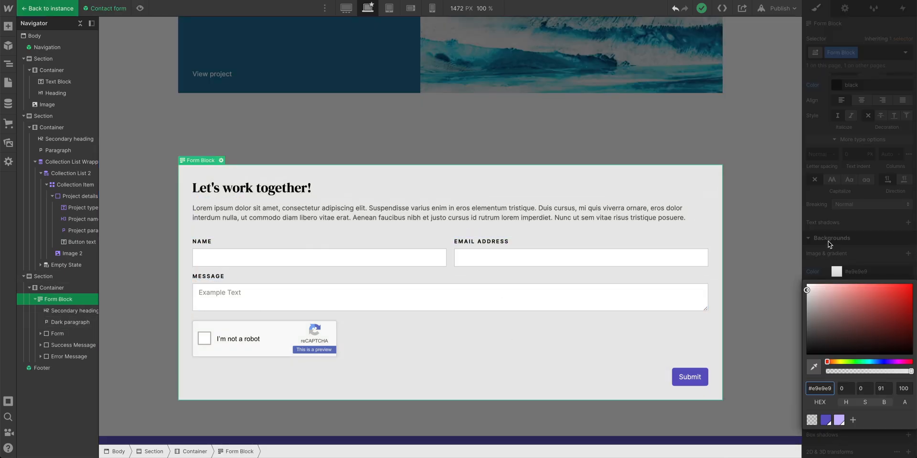
left_click(853, 271)
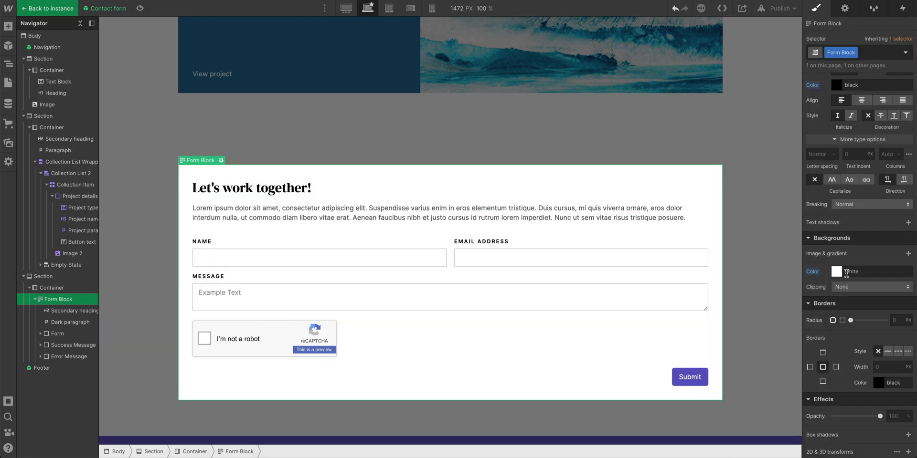
scroll("down", 3)
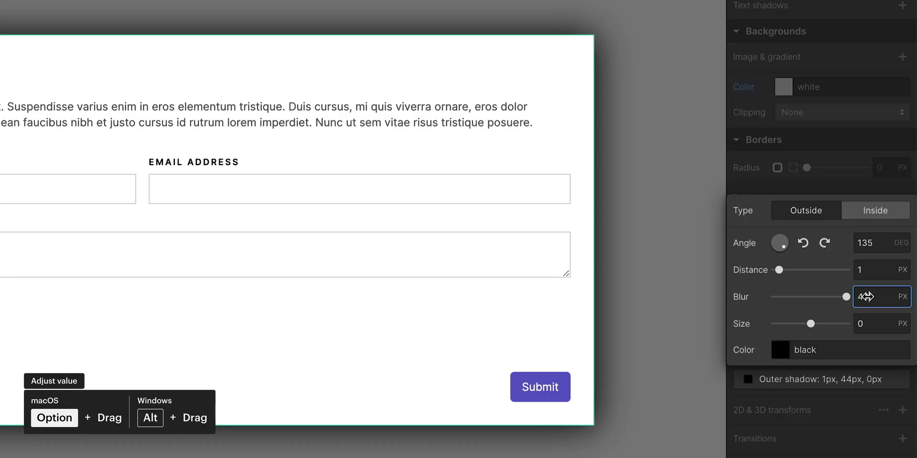
Add a box shadow to the Form Block with wide blur, 40px distance and 15% black opacity
type("140")
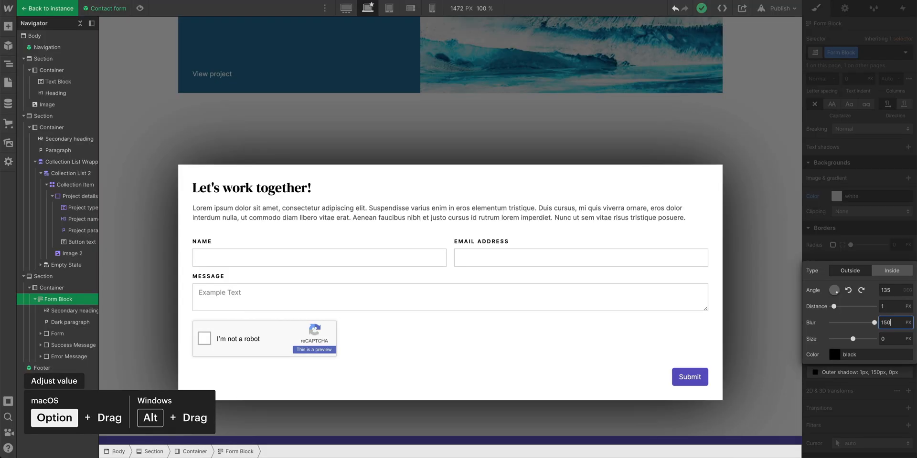
left_click(836, 356)
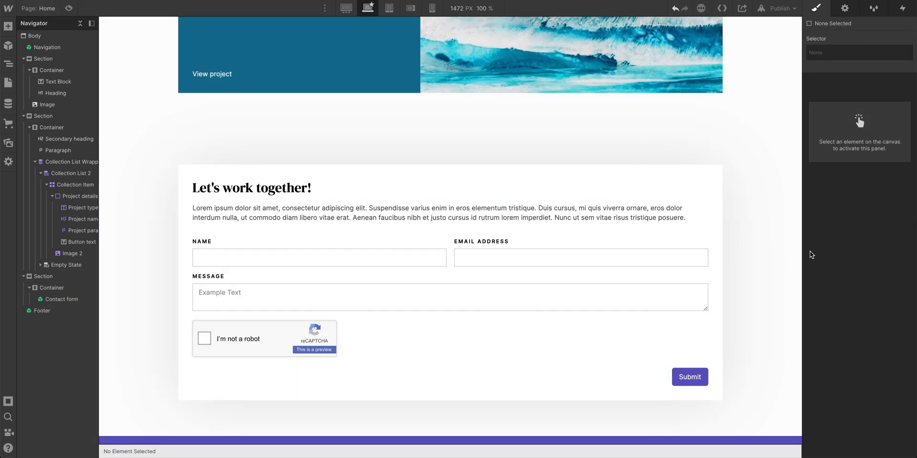
left_click(62, 299)
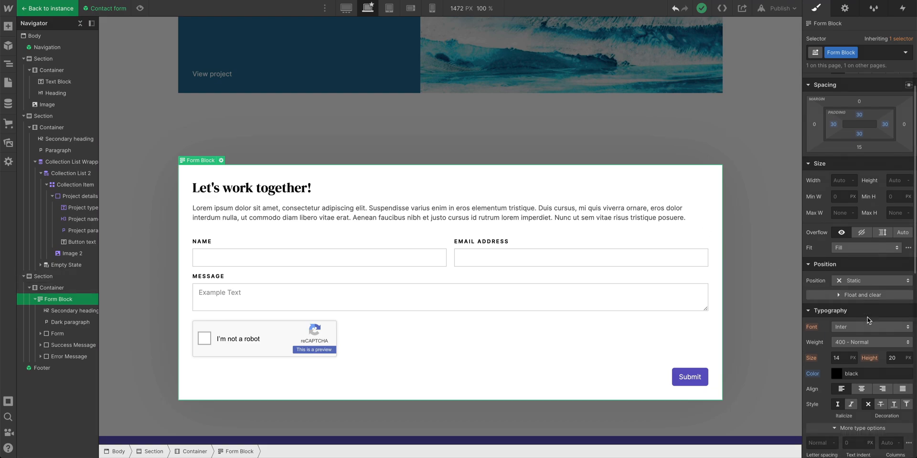
scroll("down", 3)
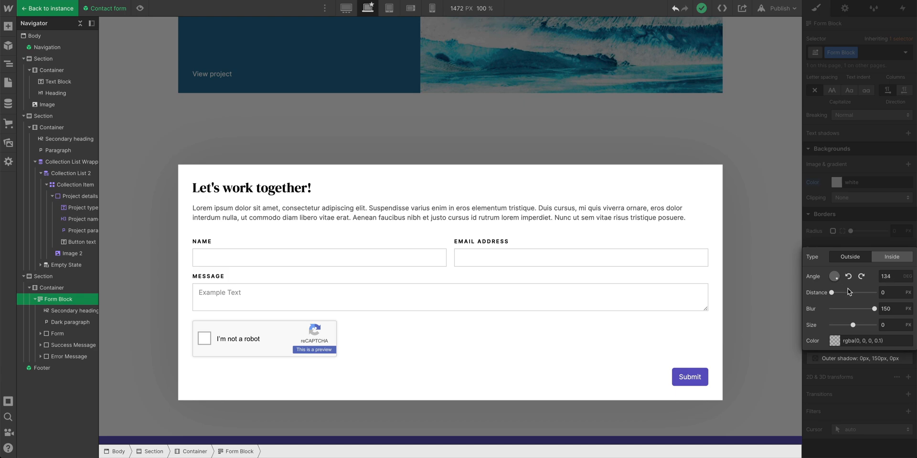
left_click_drag(824, 292, 834, 292)
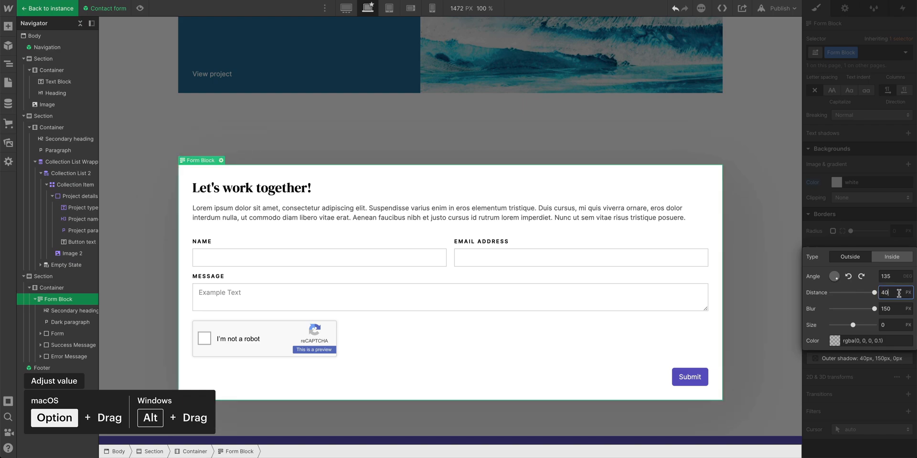
left_click(835, 341)
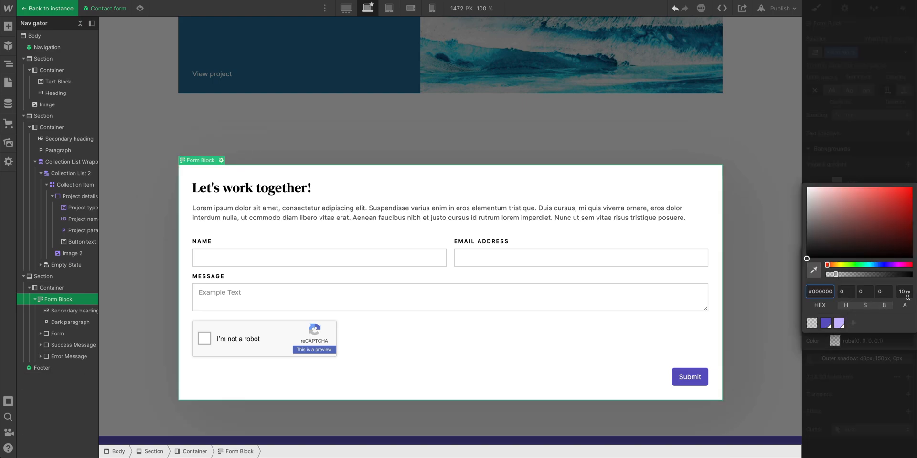
type("15")
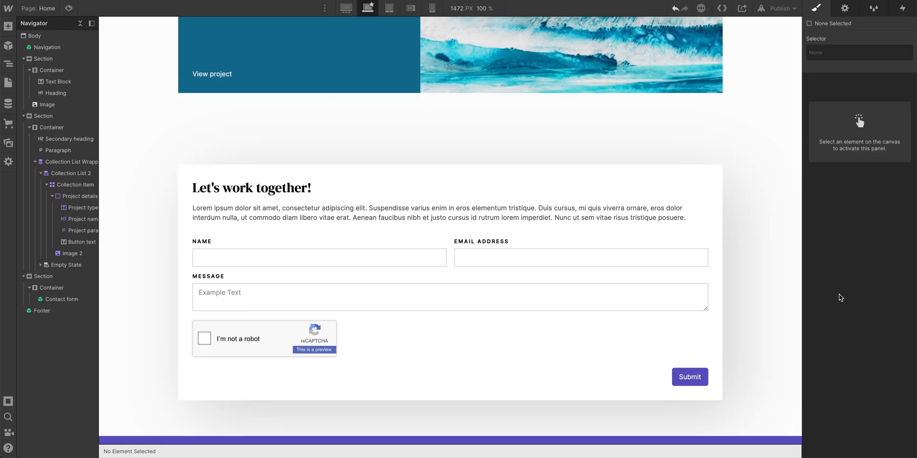
Scroll down past the purple footer and reopen the Navigation symbol for editing
scroll("down", 3)
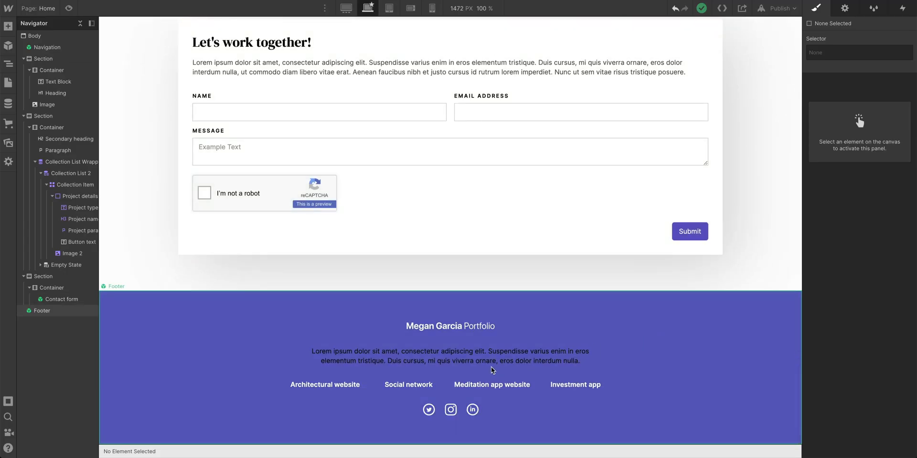
mouse_move(377, 362)
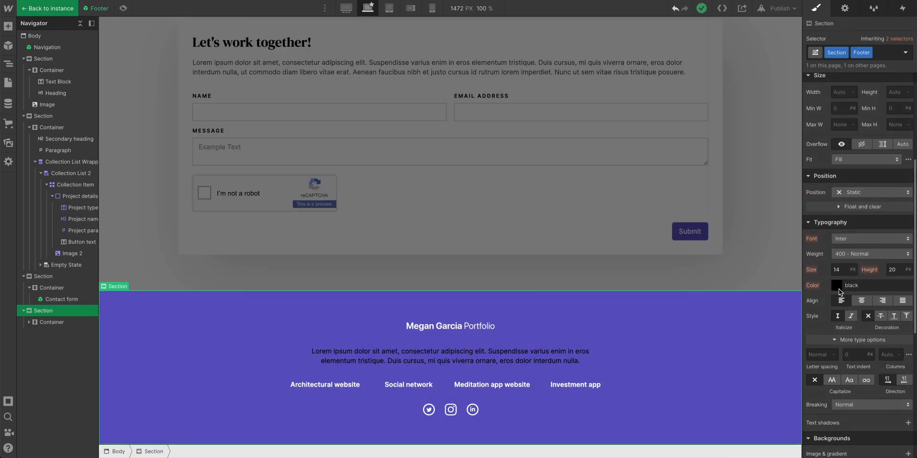
left_click(836, 285)
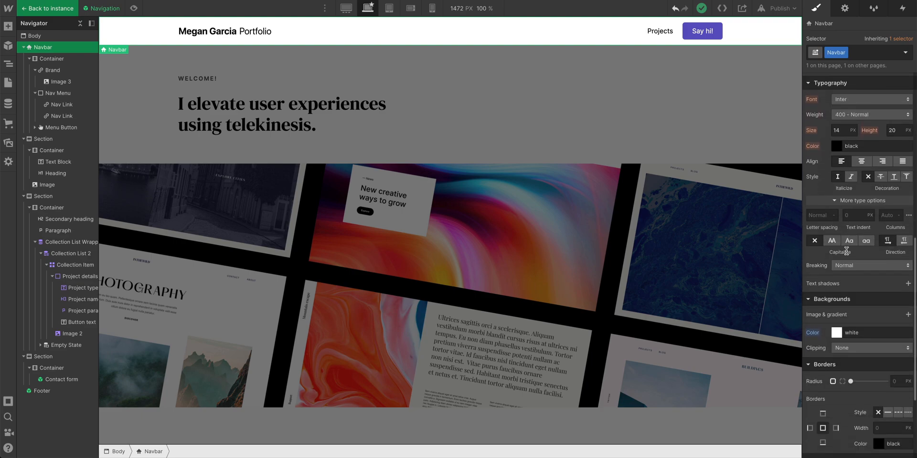
Add a soft box shadow with about 75 px blur to the white Navbar
scroll("down", 3)
type("75")
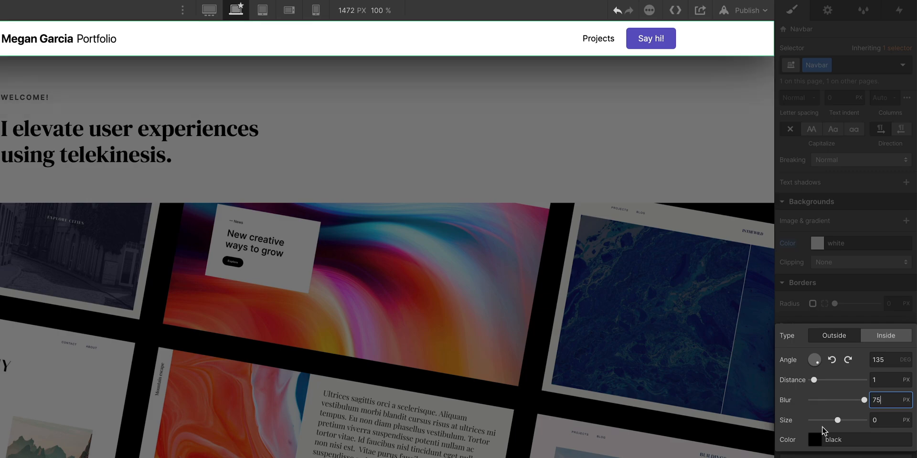
left_click(813, 439)
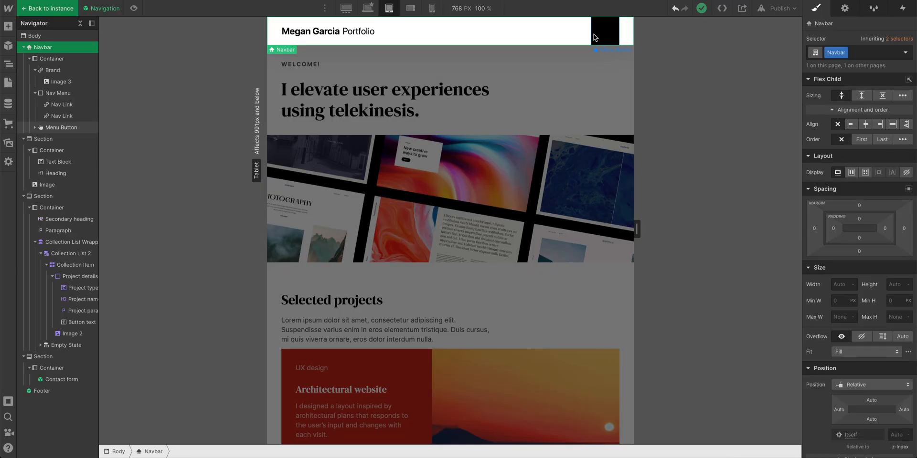
At the Tablet breakpoint, give the Menu Button a white background
left_click(606, 30)
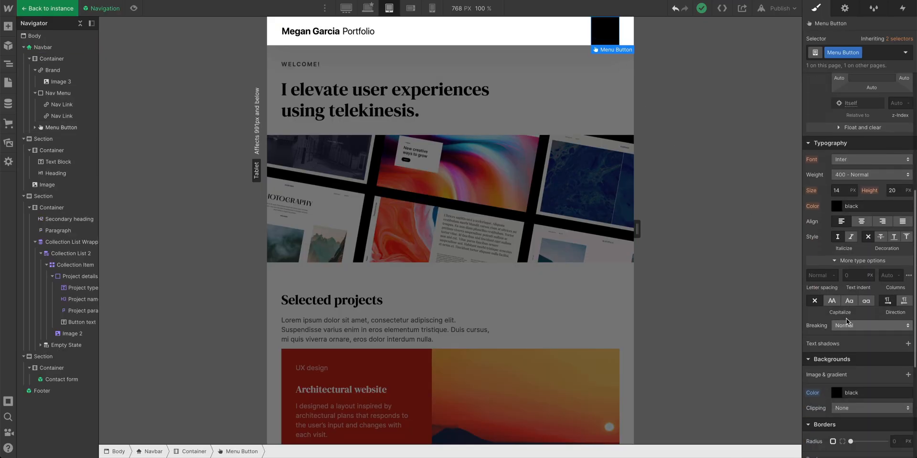
left_click(836, 207)
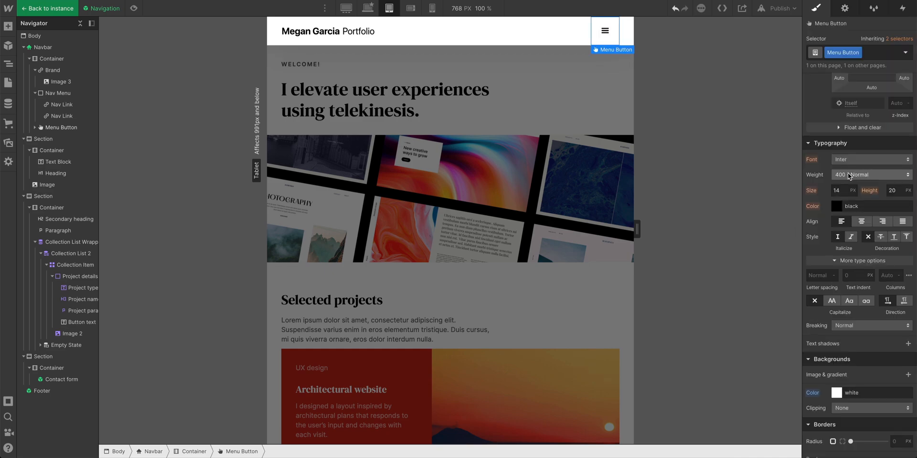
left_click(844, 9)
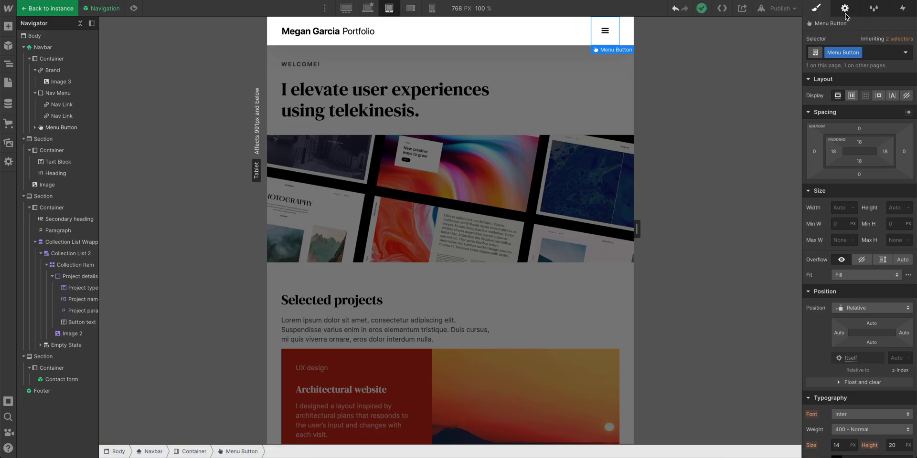
Open the navbar menu and give the Nav Links a white background
left_click(845, 9)
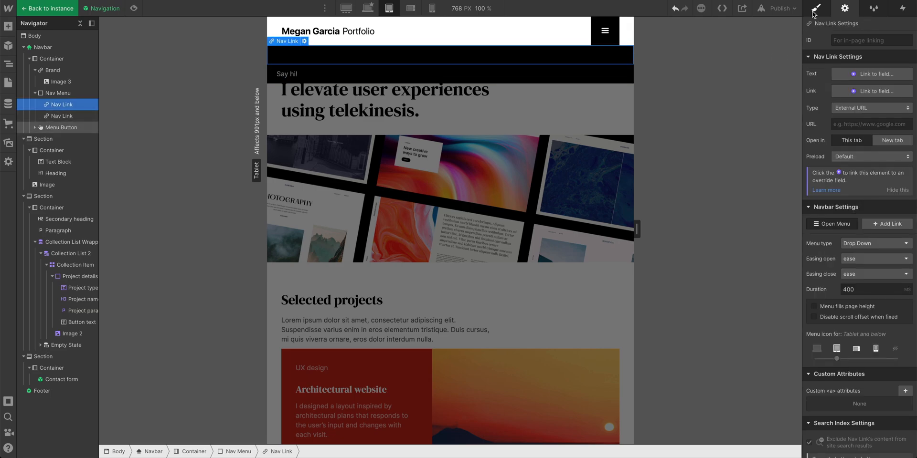
left_click(816, 9)
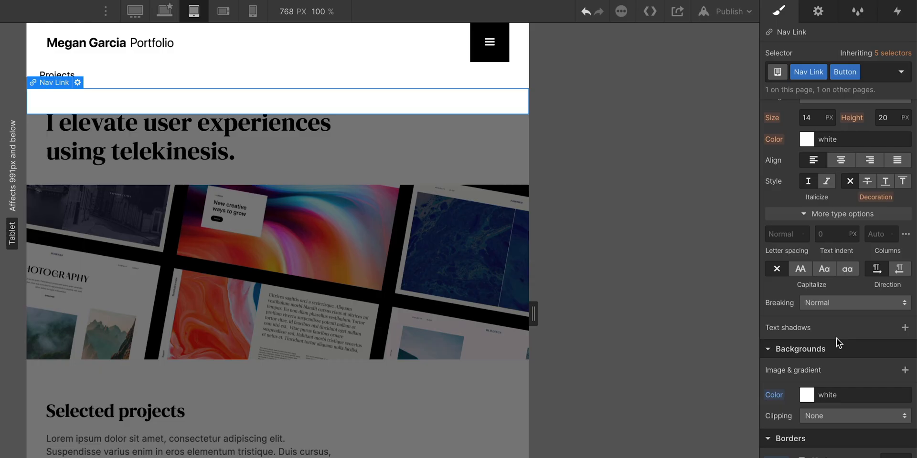
left_click(807, 139)
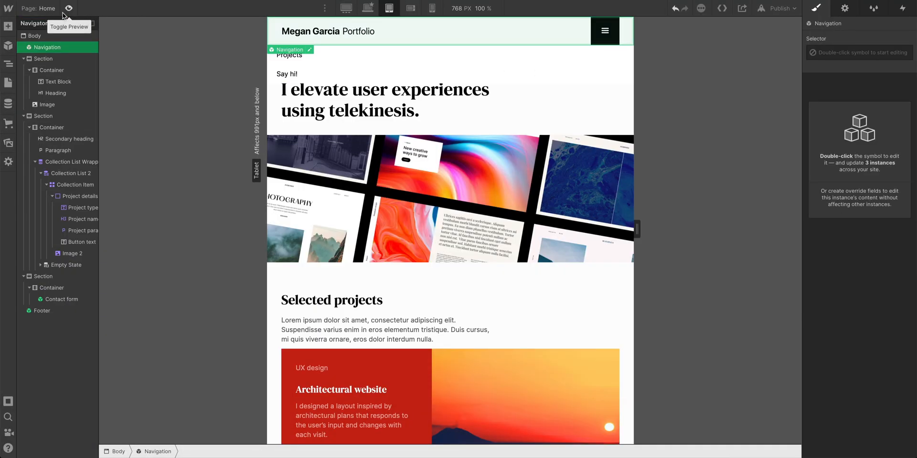
Close symbol editing, check the Home page at mobile widths, then return to the 1920 px desktop view
left_click(69, 8)
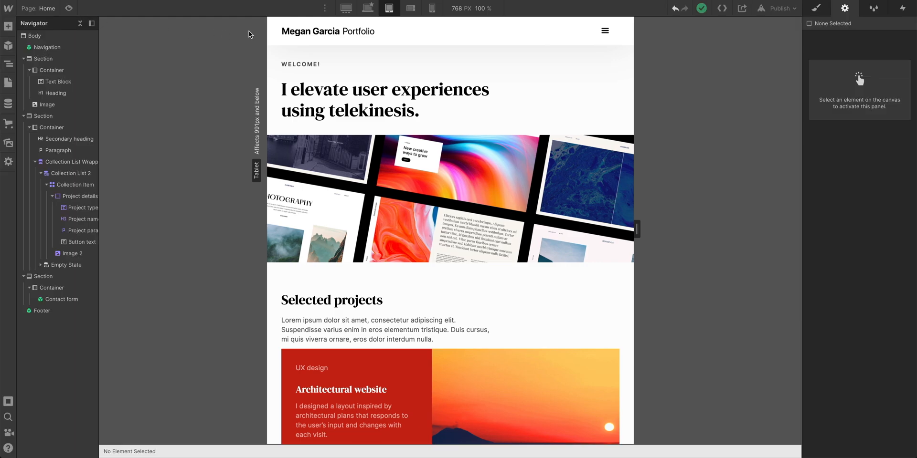
left_click(410, 8)
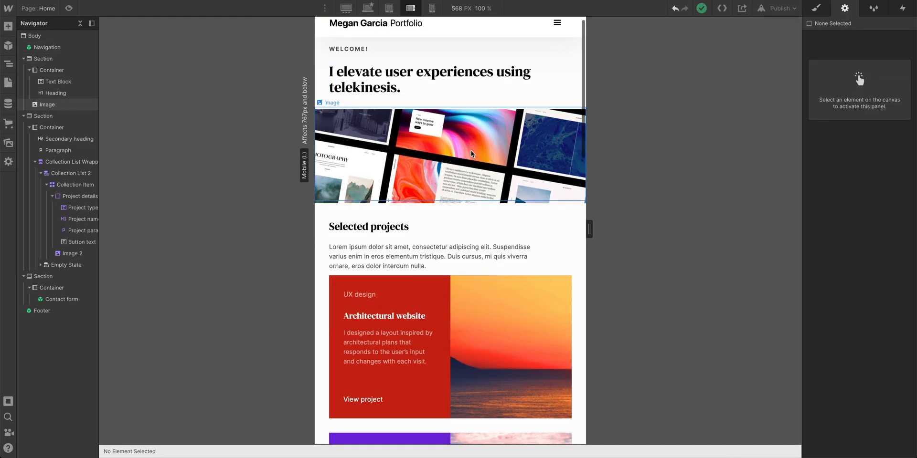
scroll("down", 3)
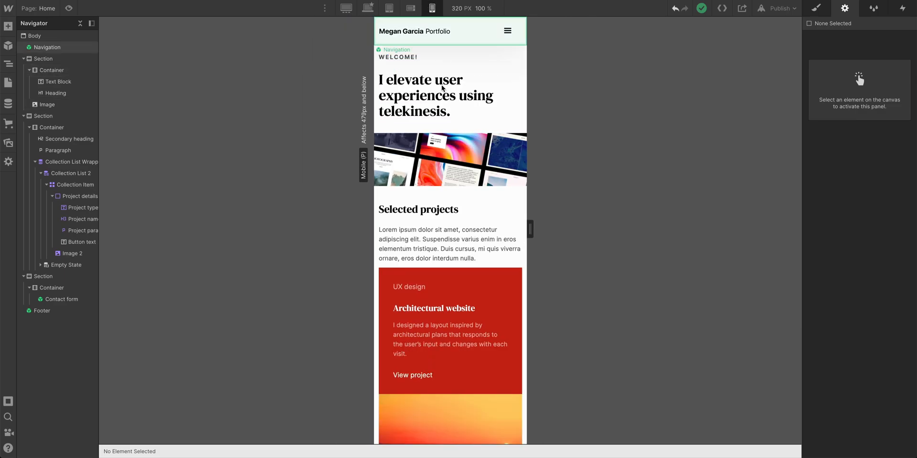
scroll("down", 3)
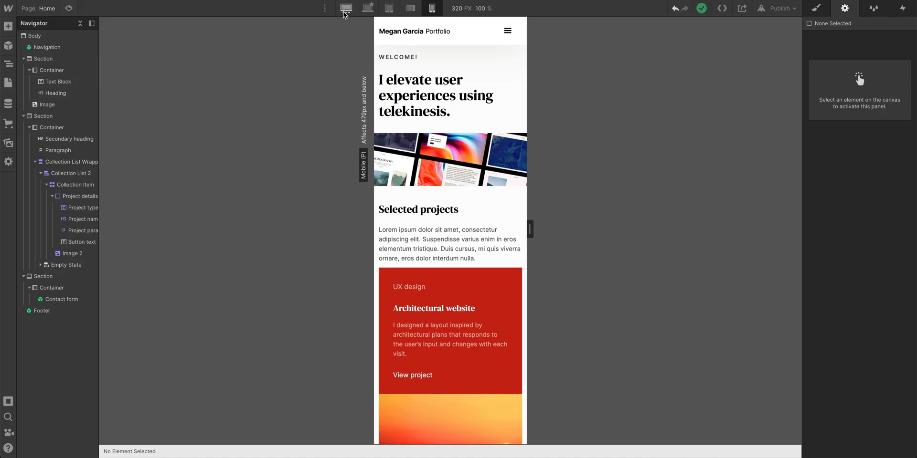
left_click(346, 9)
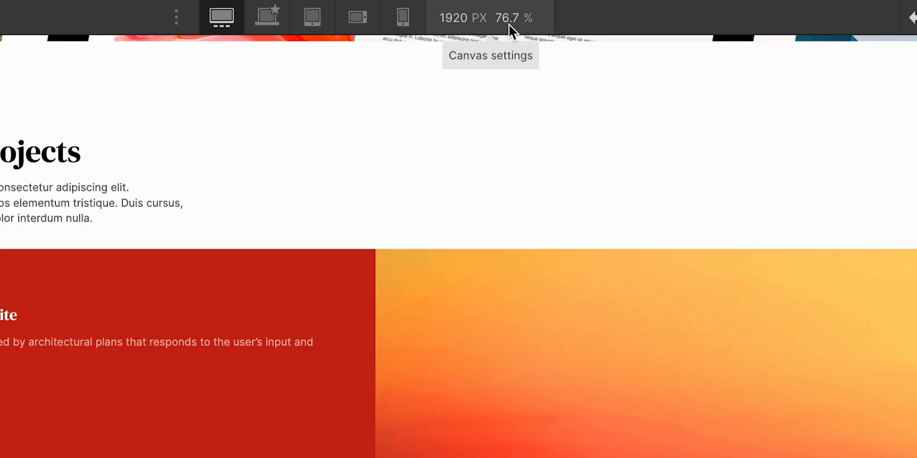
mouse_move(526, 34)
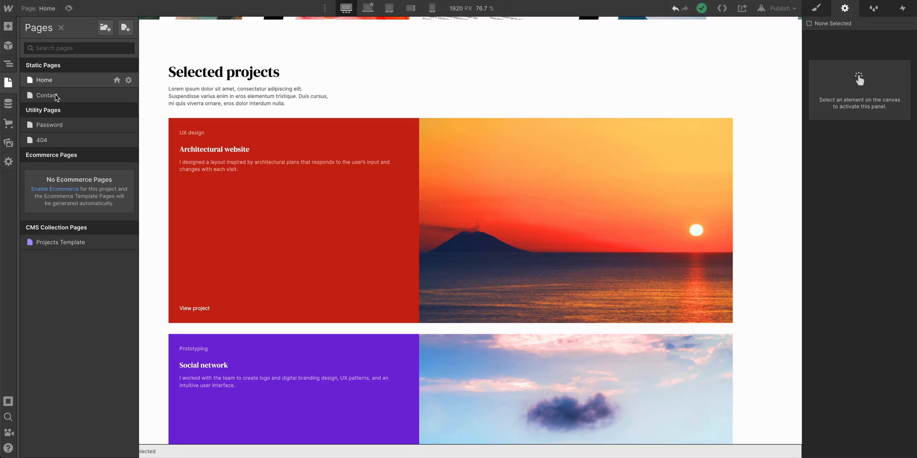
Open the Projects Template CMS page and select its Body
left_click(60, 241)
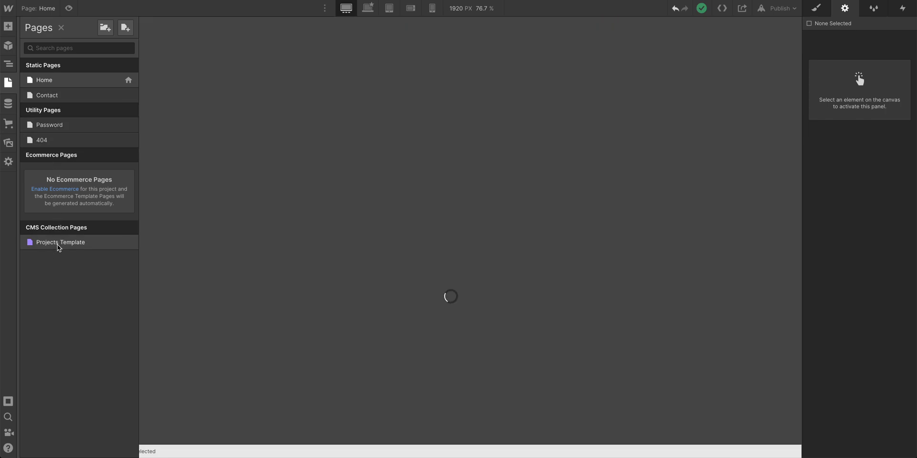
left_click(59, 242)
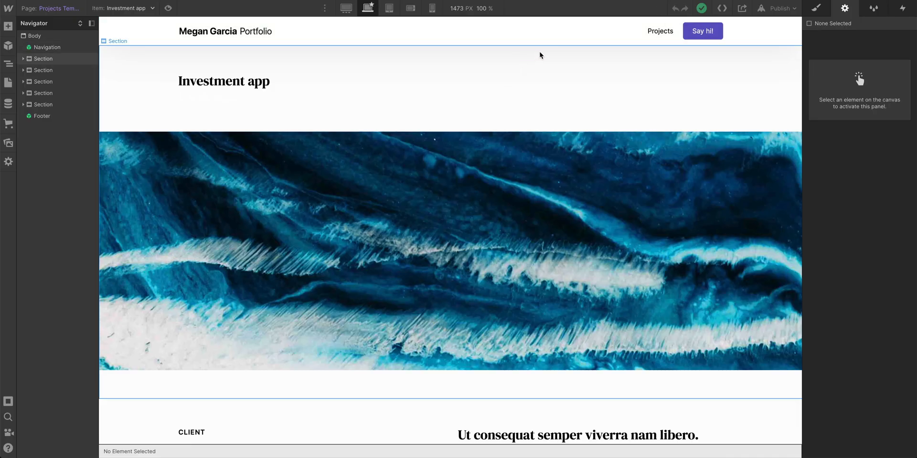
left_click(43, 59)
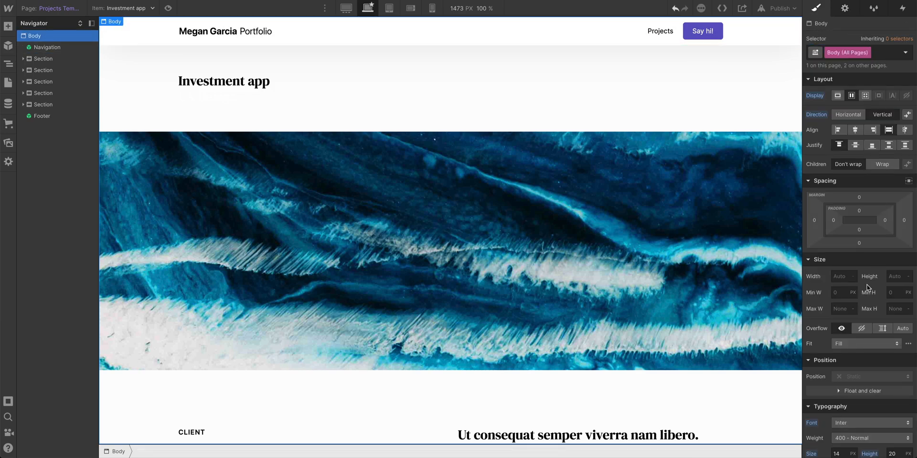
Set the Body background to grey #a8a8a8 and select the UX design subheading
left_click(837, 298)
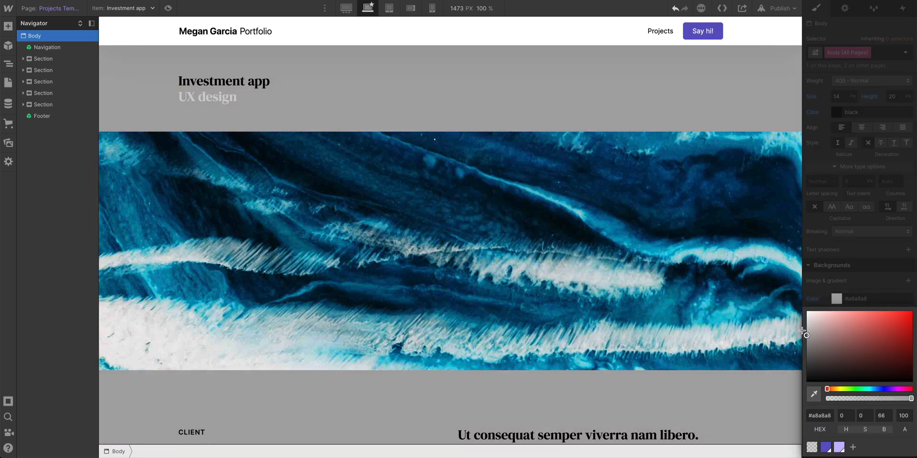
left_click(207, 96)
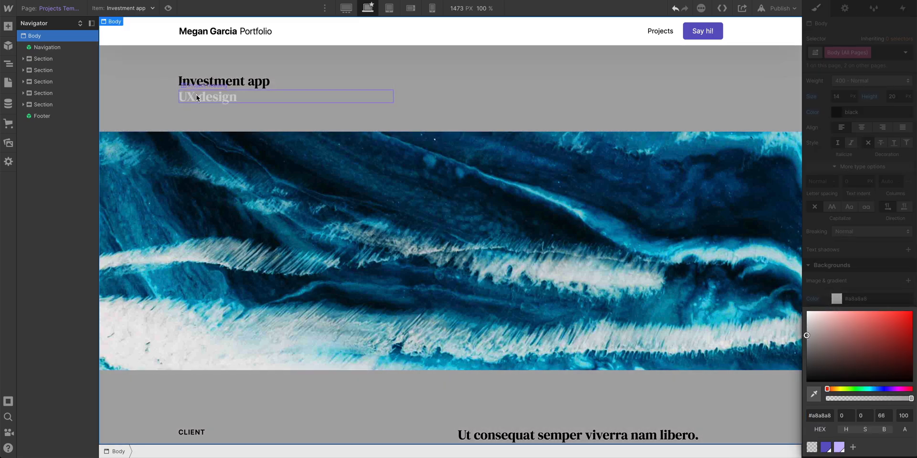
left_click(207, 97)
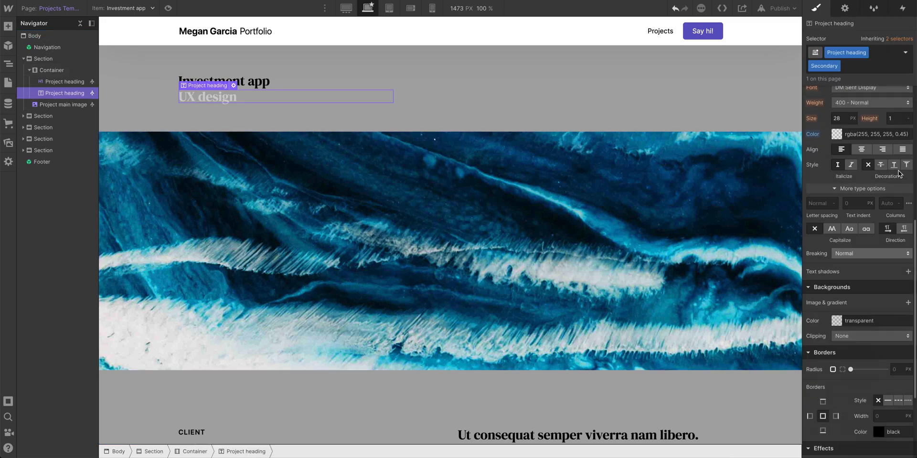
Inspect the colours of the Project heading and NewStar Dollars project info text
left_click(836, 134)
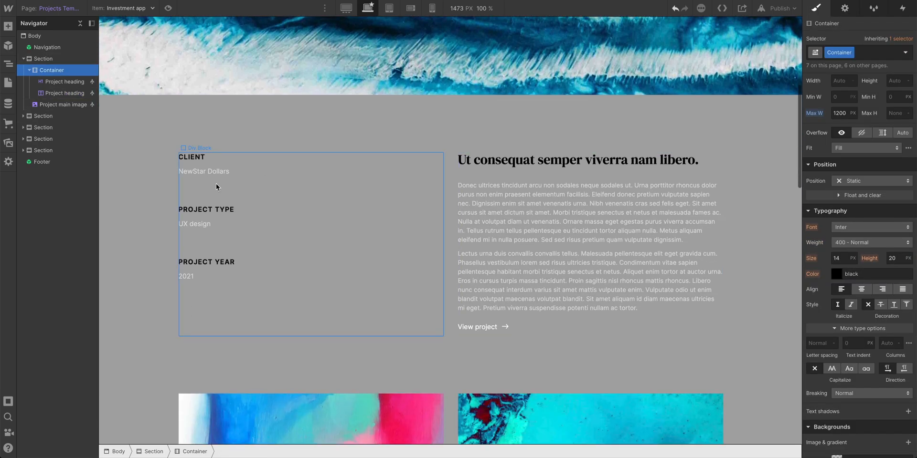
left_click(204, 171)
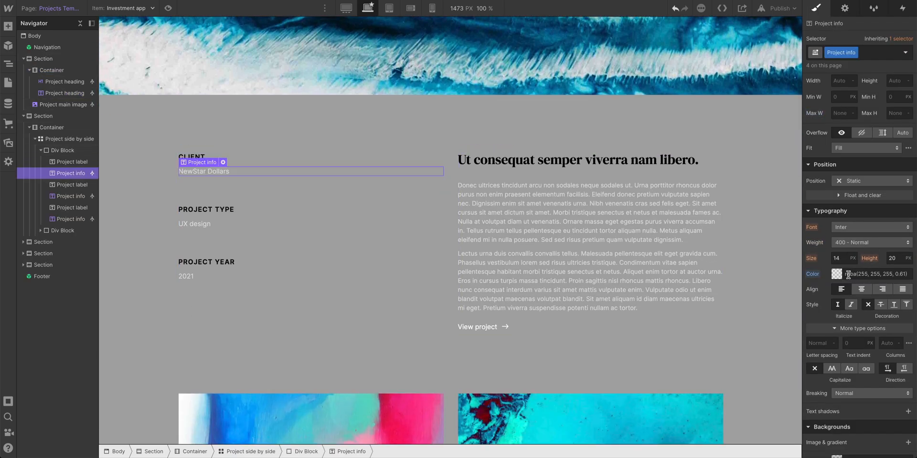
left_click(846, 274)
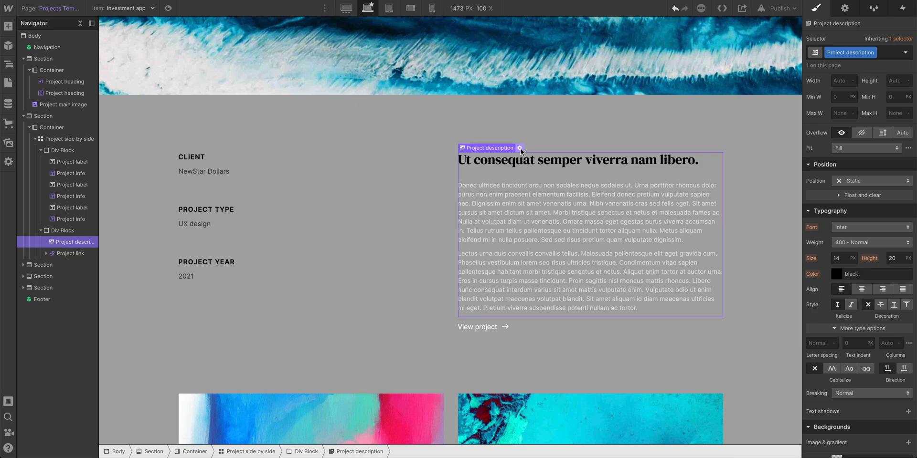
Unbind the Project description text from Projects and style its nested paragraphs
left_click(519, 147)
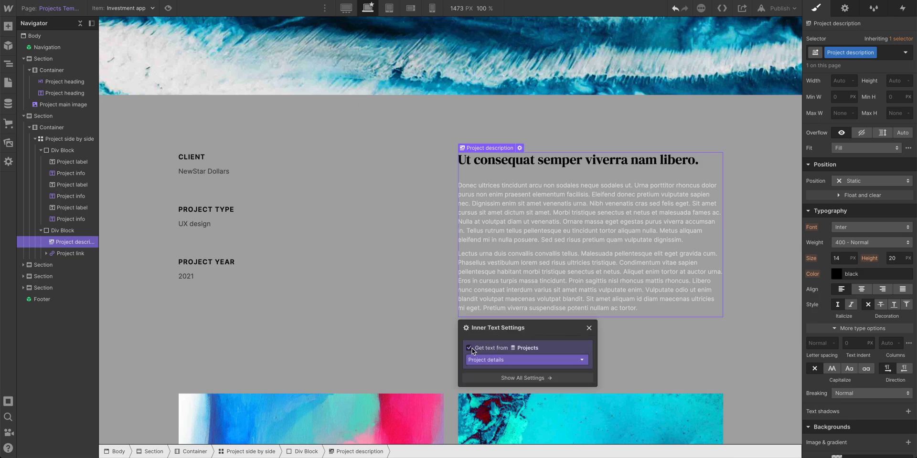
left_click(467, 348)
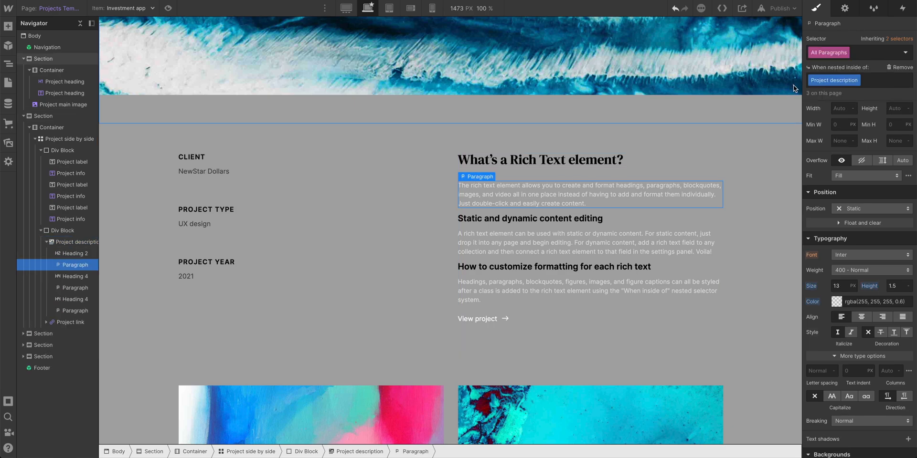
mouse_move(833, 80)
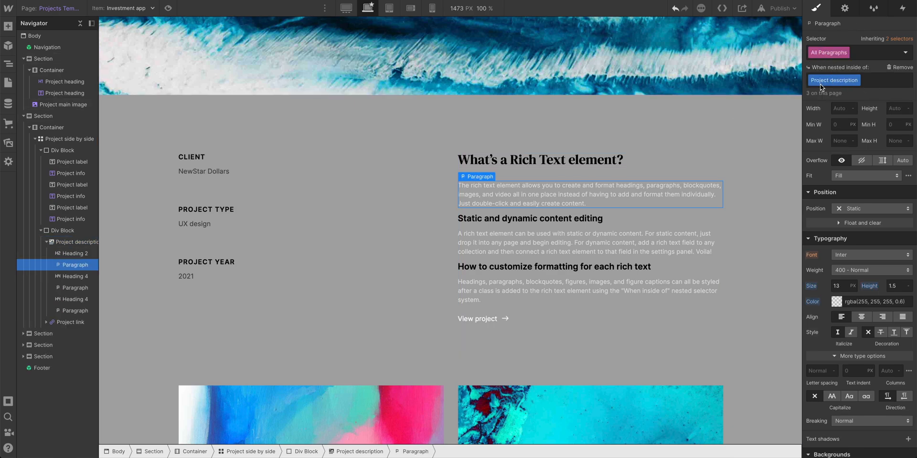
left_click(837, 302)
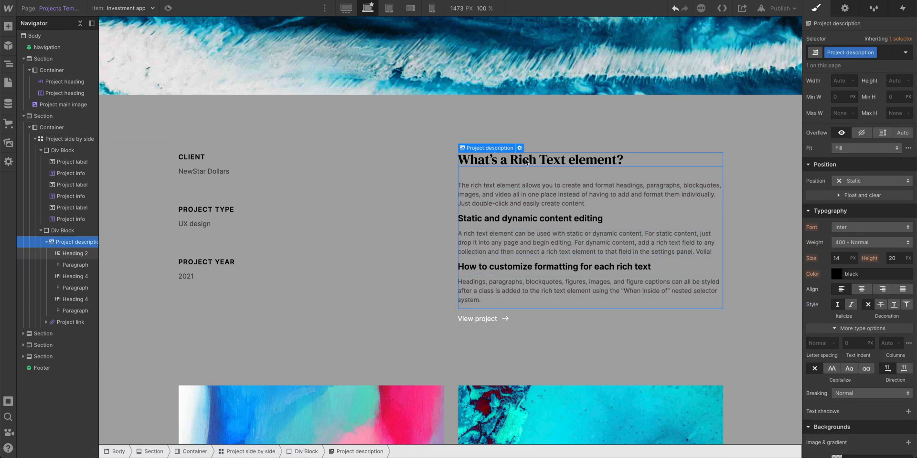
Rebind the description text to the Project details field
left_click(519, 147)
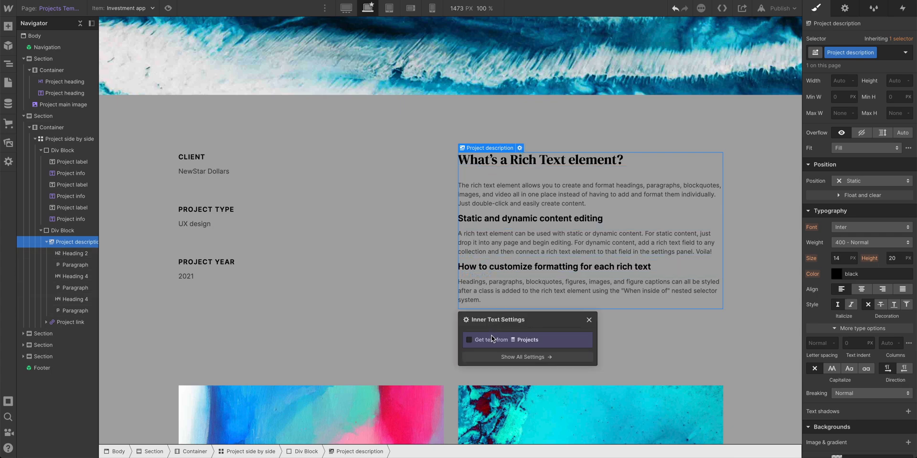
left_click(469, 340)
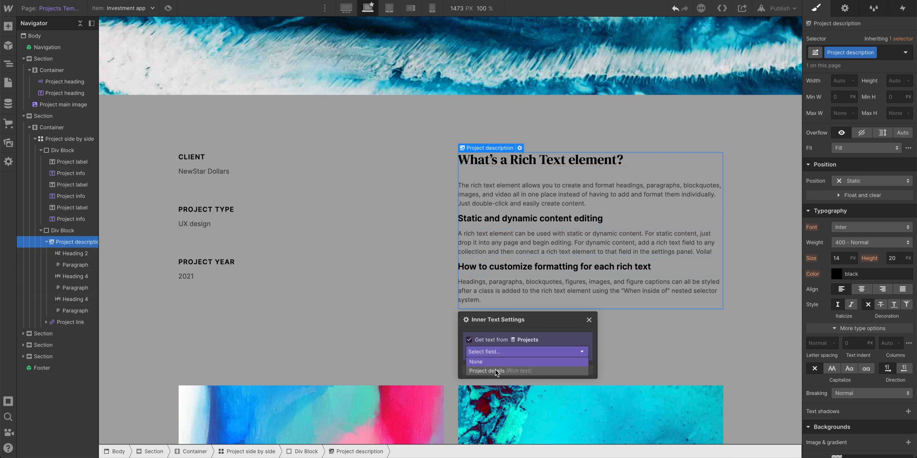
left_click(494, 371)
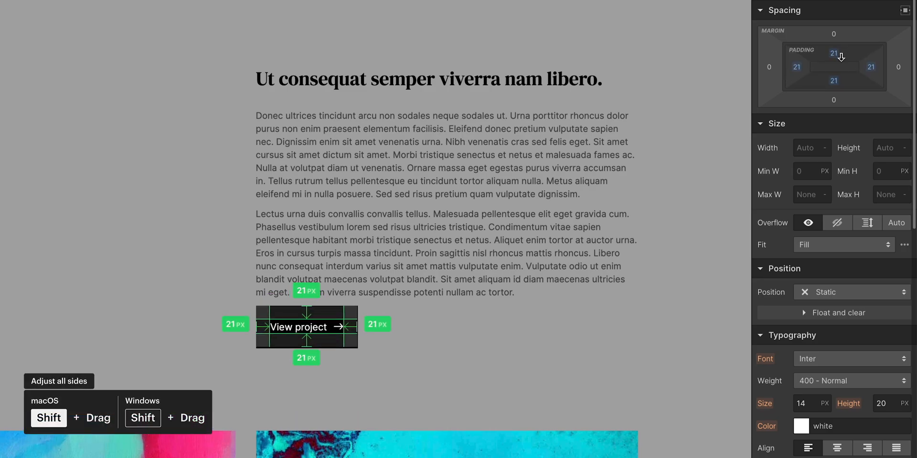
Give the View project button 11 px padding on all sides and a 5 px corner radius
left_click_drag(834, 53, 834, 47)
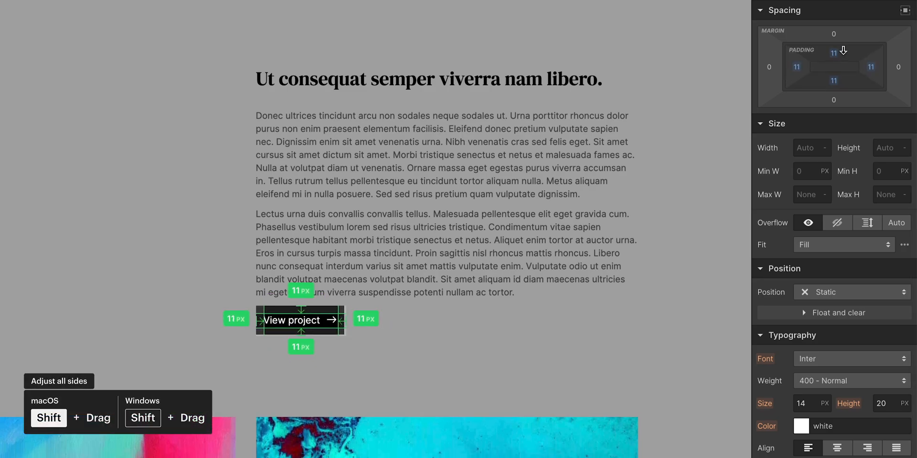
scroll("down", 3)
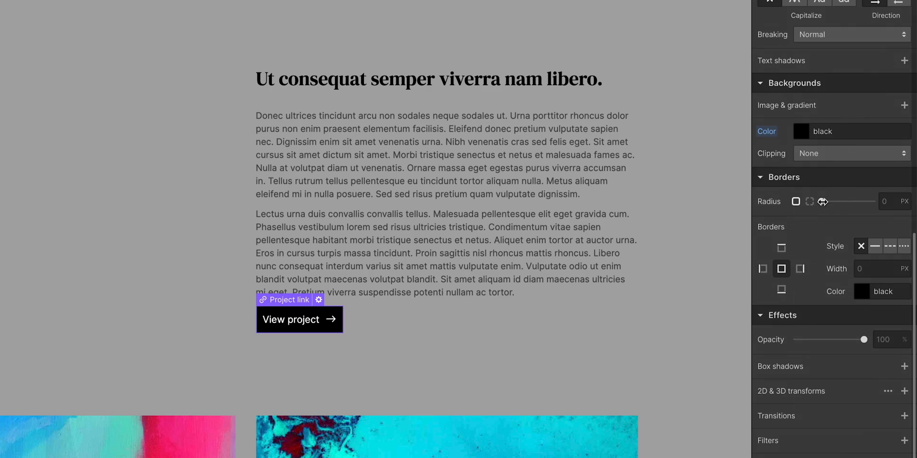
left_click_drag(822, 201, 833, 202)
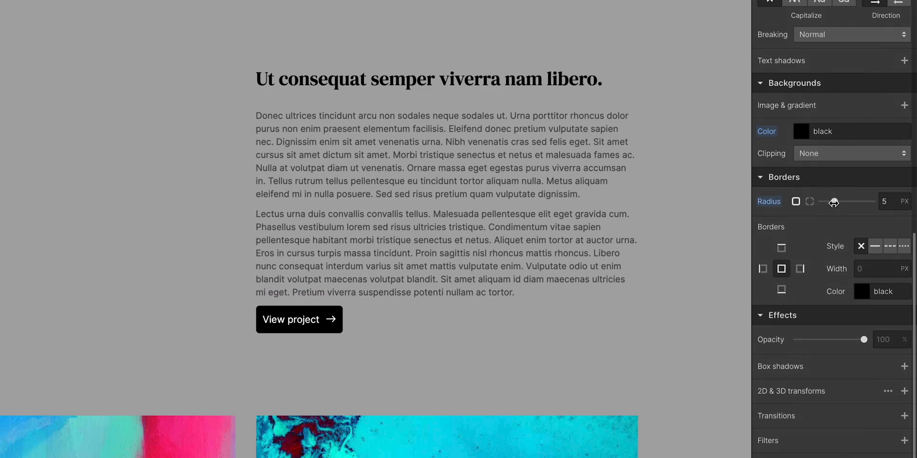
left_click(801, 131)
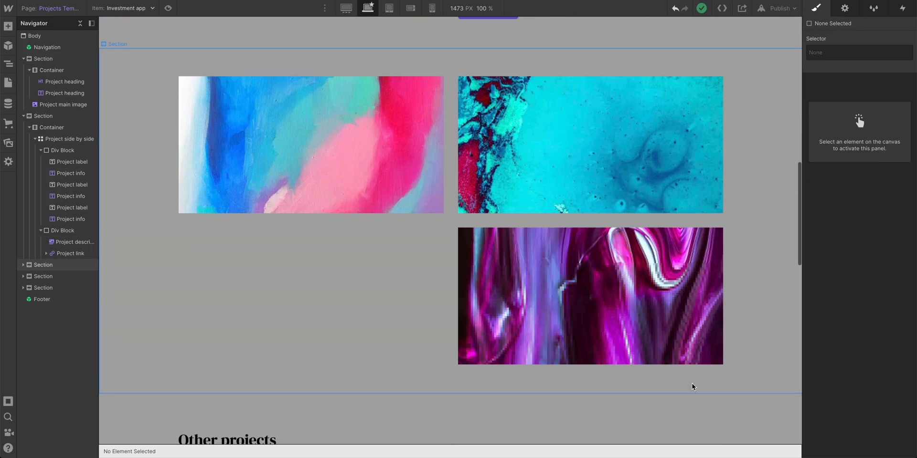
Select the UX design label in the Other projects card and add the combo class 'Other'
scroll("down", 3)
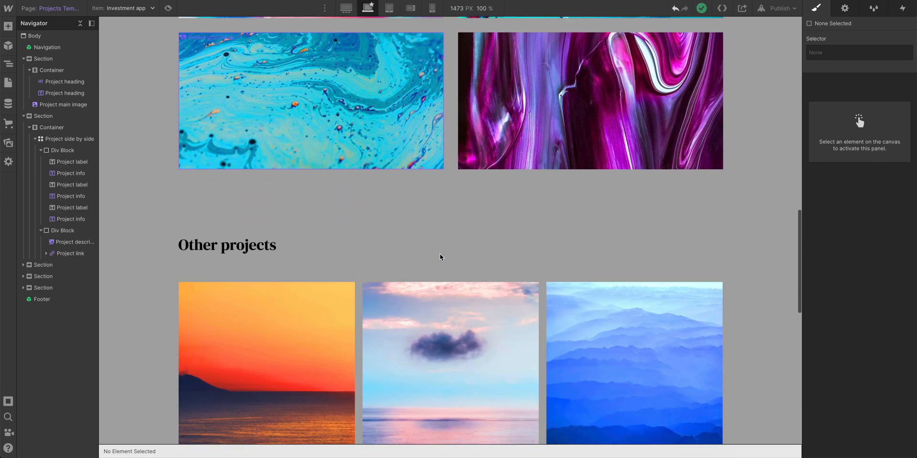
scroll("down", 3)
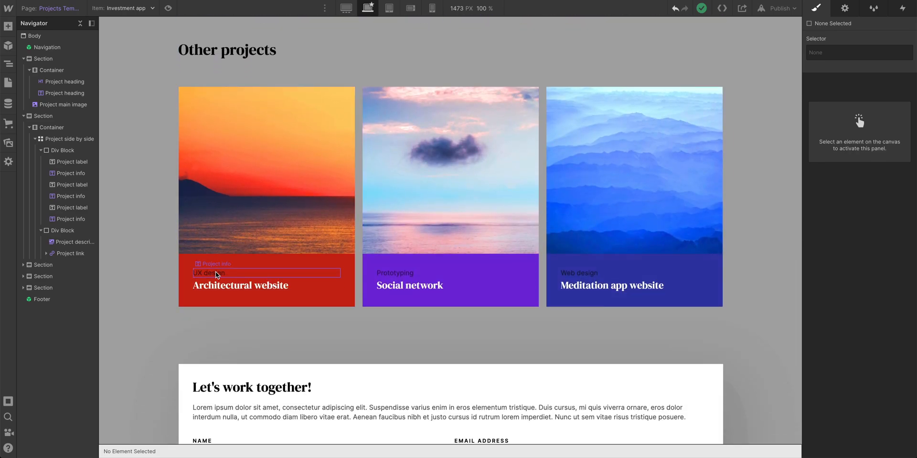
left_click(212, 263)
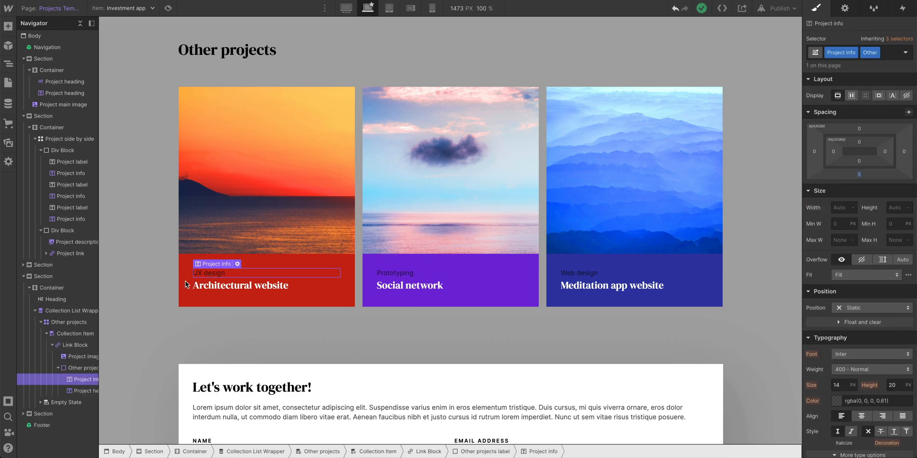
left_click(72, 310)
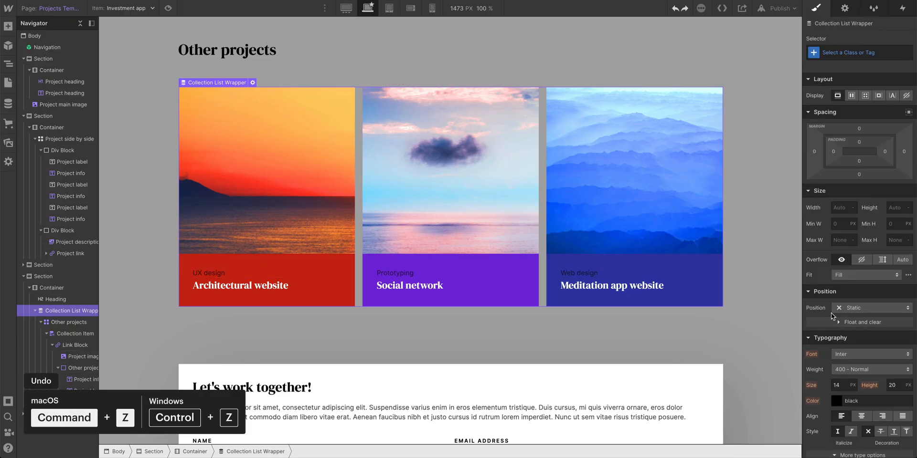
Inspect the label's rgba(0, 0, 0, 0.65) text colour and the NewStar Dollars client info text
left_click(209, 273)
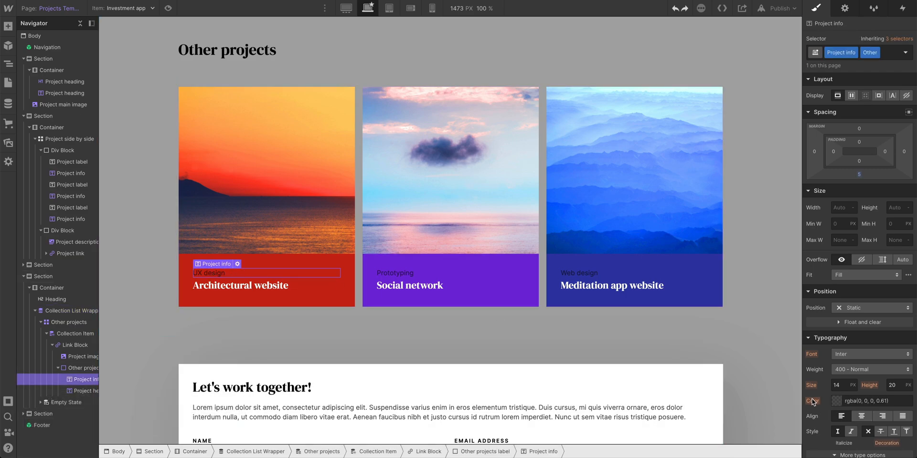
left_click(812, 401)
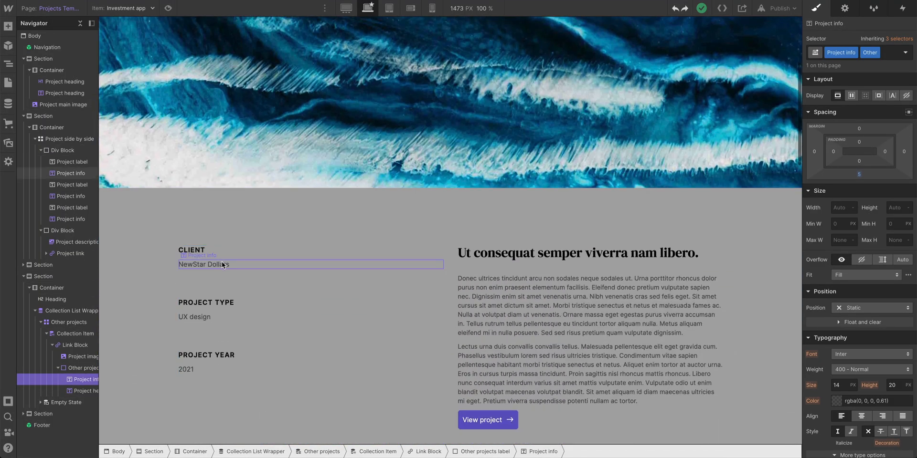
left_click(203, 264)
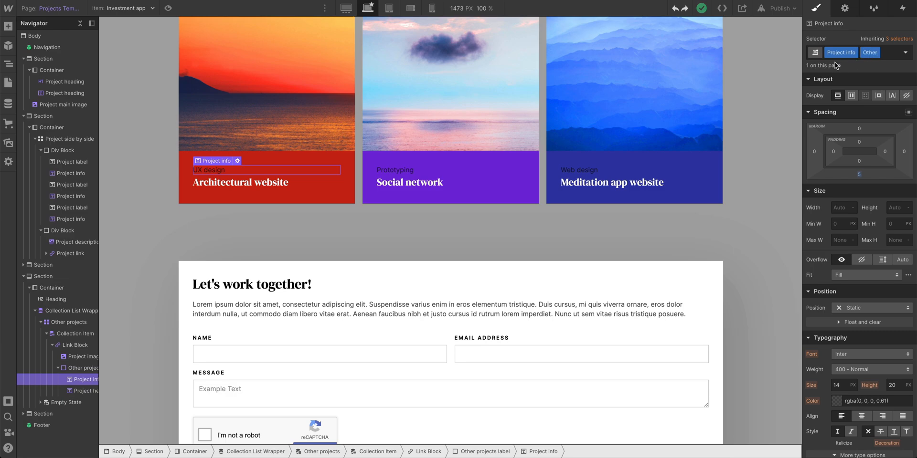
mouse_move(854, 274)
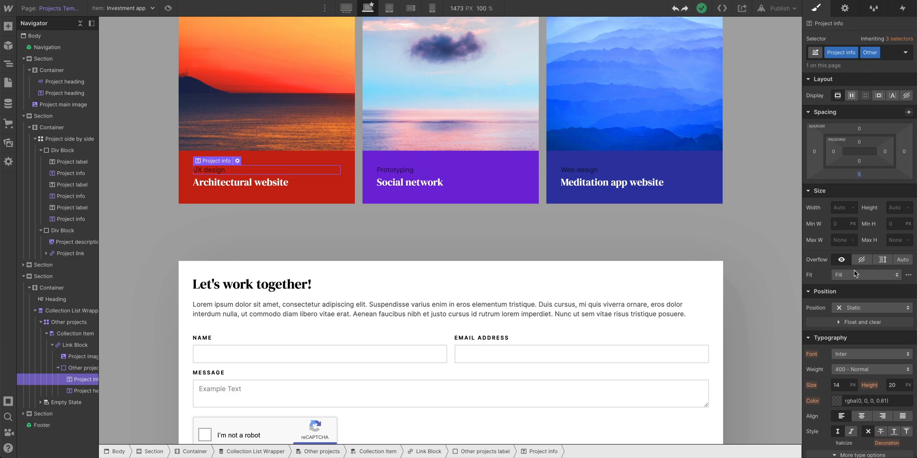
Set the Other label text to white at 86% opacity so contrast passes AA, then reselect the Body
left_click(835, 401)
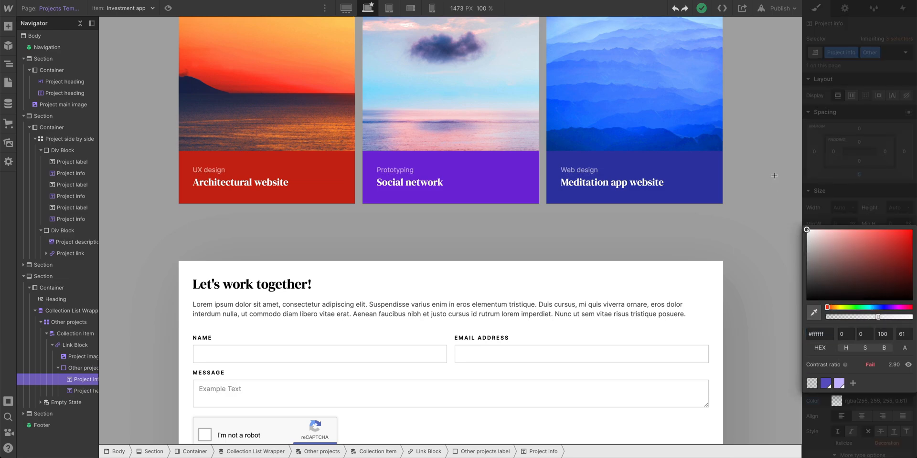
left_click(209, 170)
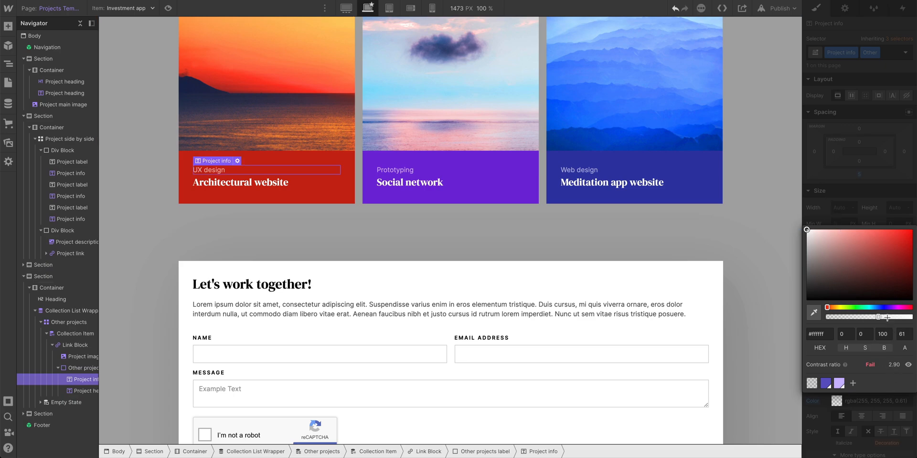
left_click_drag(876, 317, 881, 317)
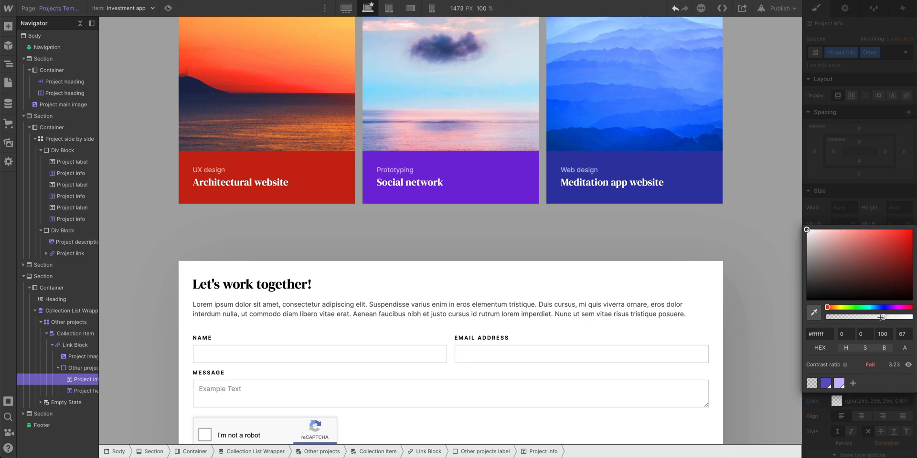
left_click_drag(880, 317, 887, 317)
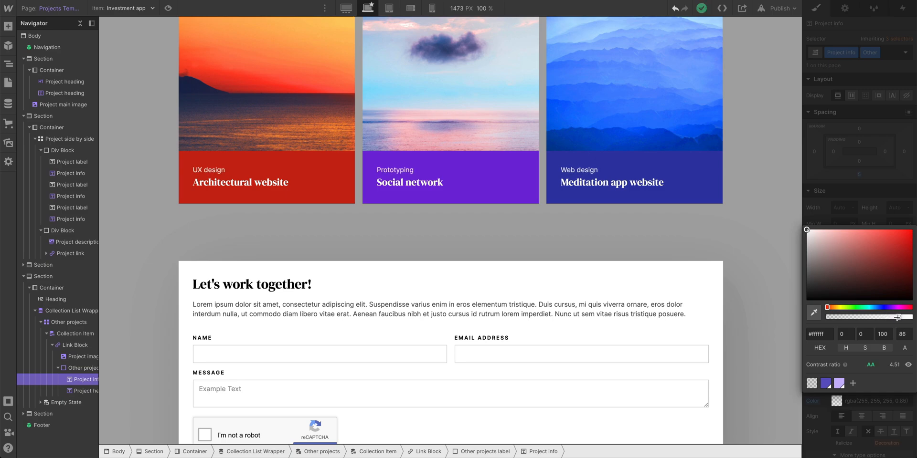
scroll("down", 3)
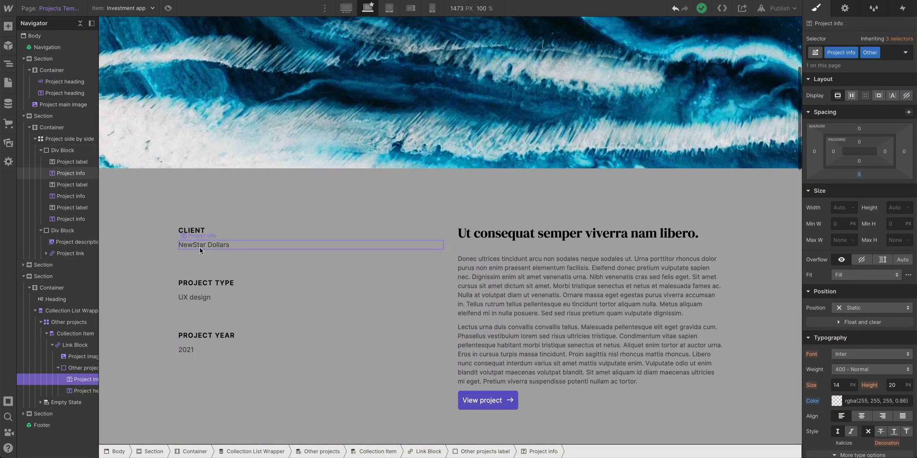
left_click(203, 246)
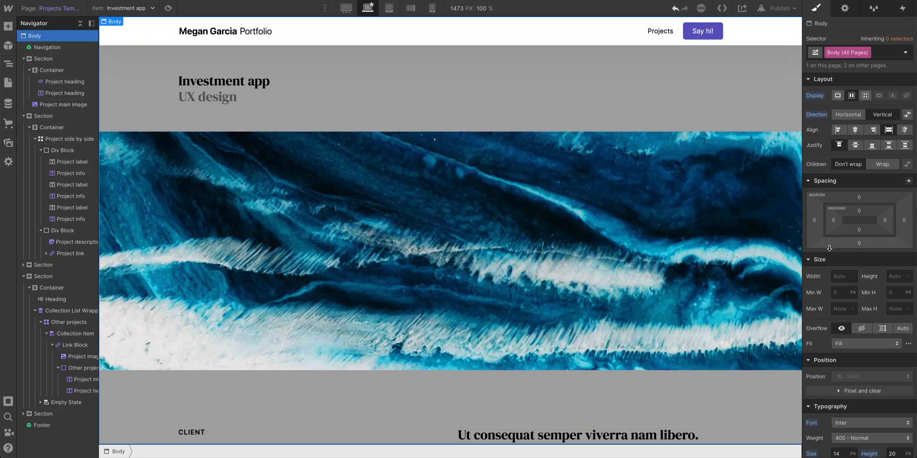
Change the Body background colour from grey #a8a8a8 to near-white 'fdf' and review the canvas
left_click(836, 241)
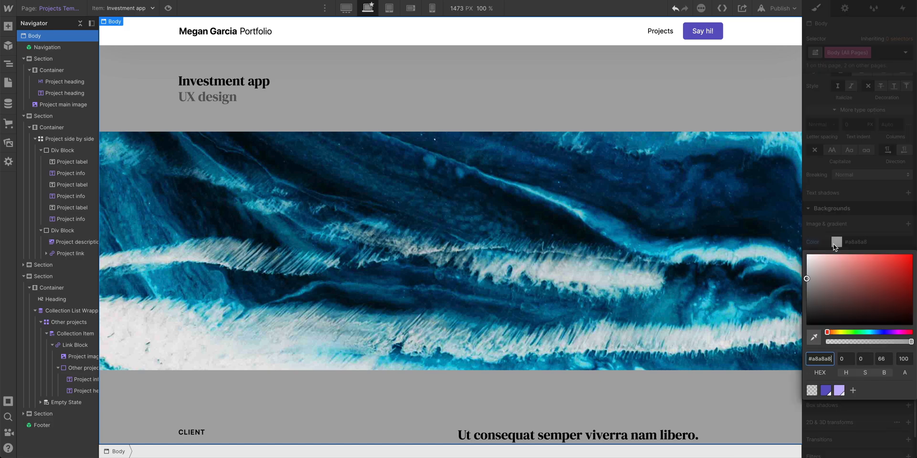
type("fdf")
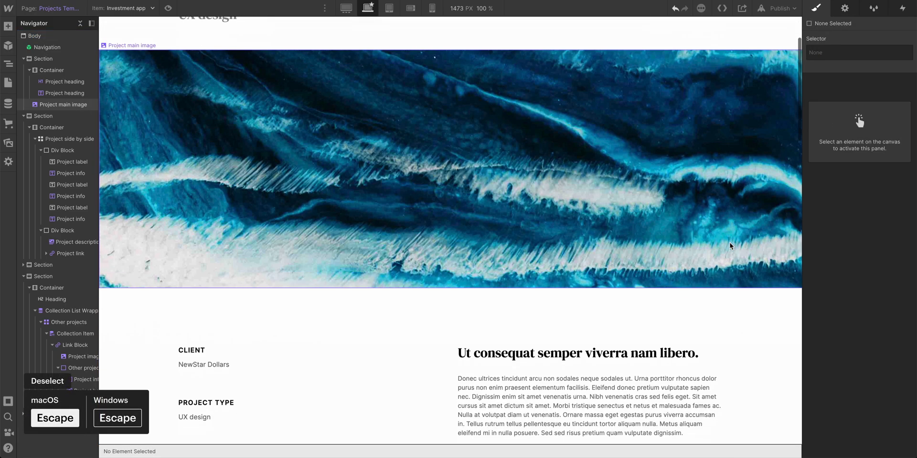
scroll("down", 3)
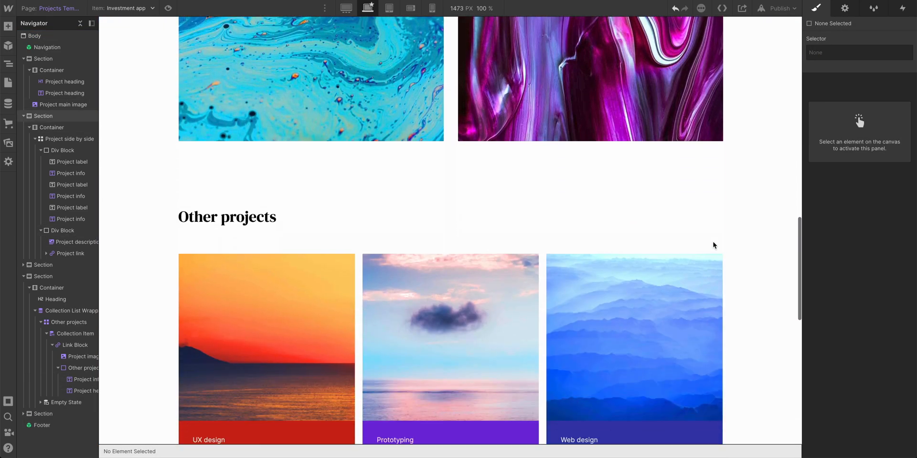
scroll("down", 3)
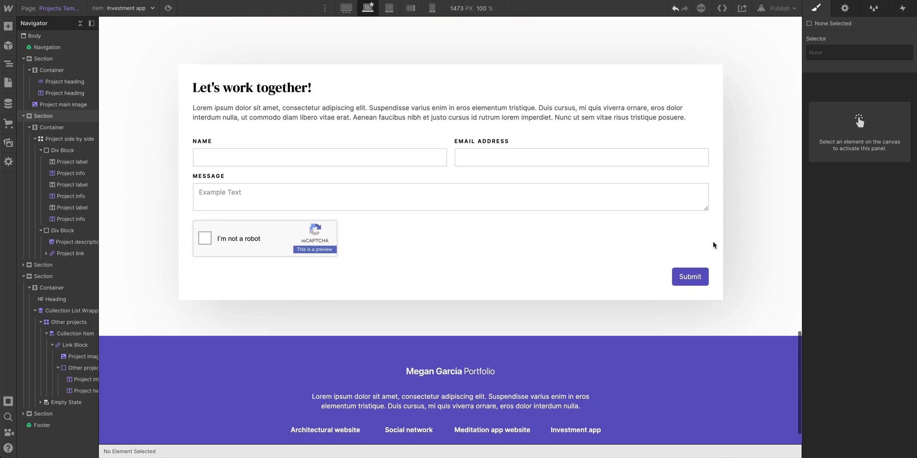
scroll("up", 3)
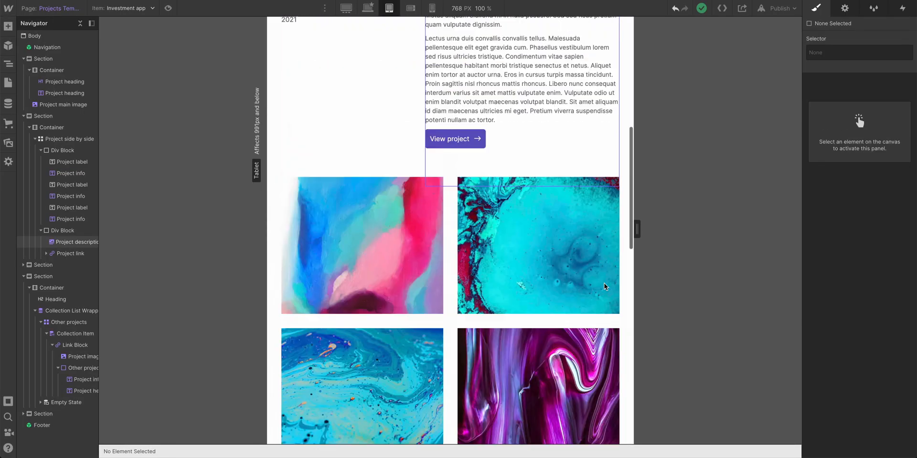
Review the template page at mobile landscape and portrait widths, then return to the 1920px desktop width
left_click(410, 8)
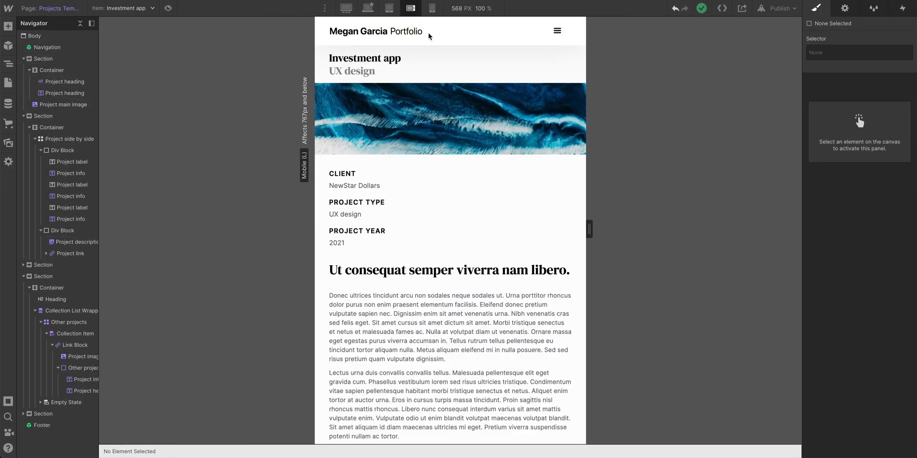
scroll("down", 3)
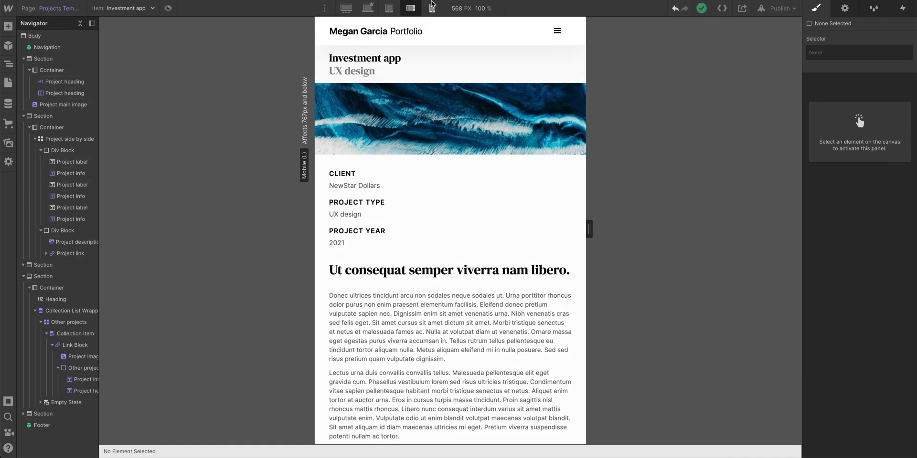
left_click(430, 8)
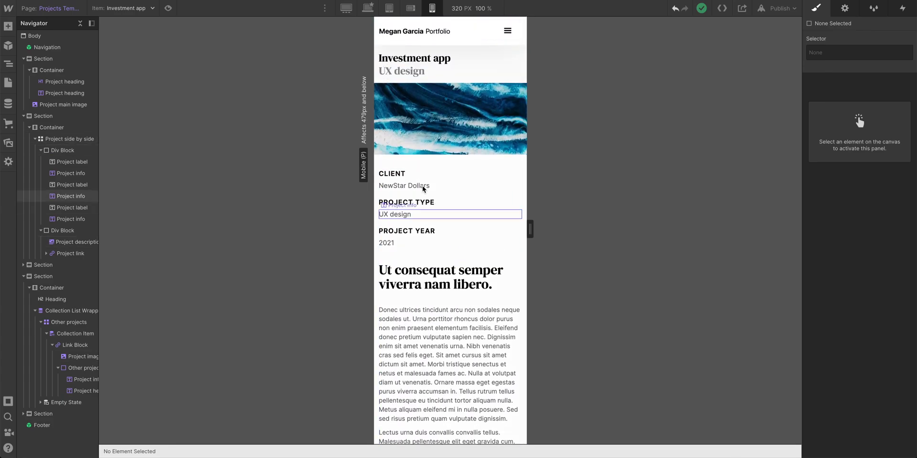
left_click(346, 9)
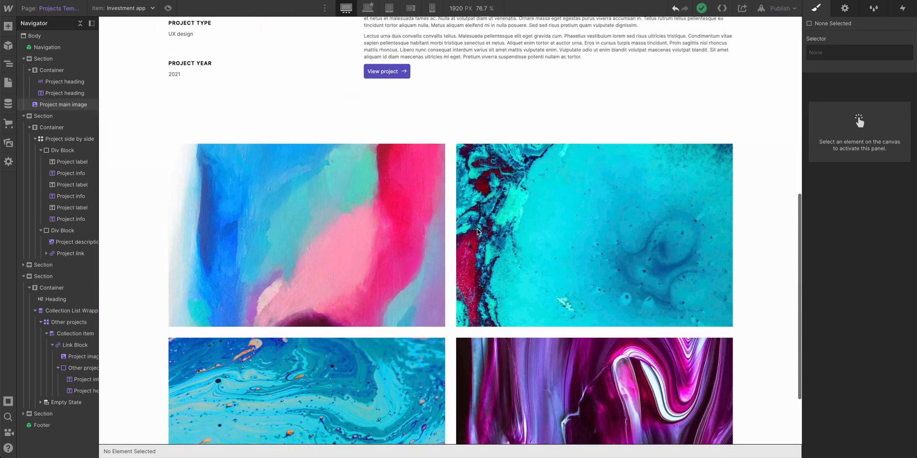
scroll("down", 3)
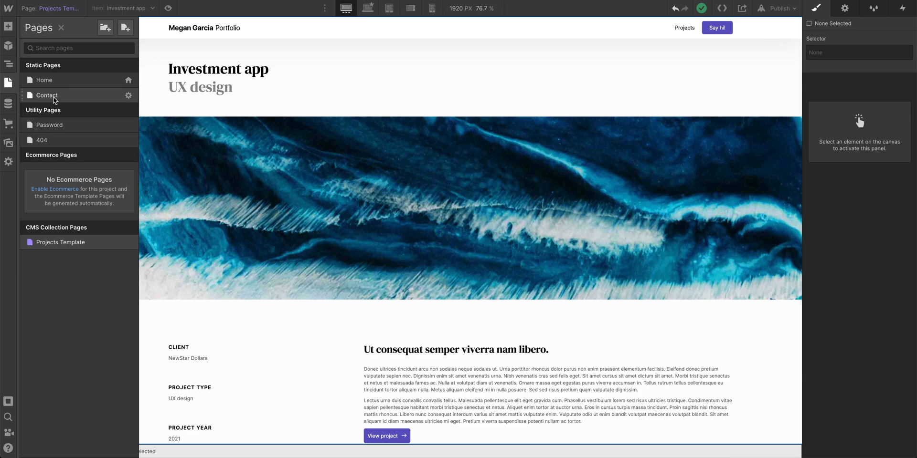
Switch to the Contact page at base desktop width and select the contact form
left_click(46, 96)
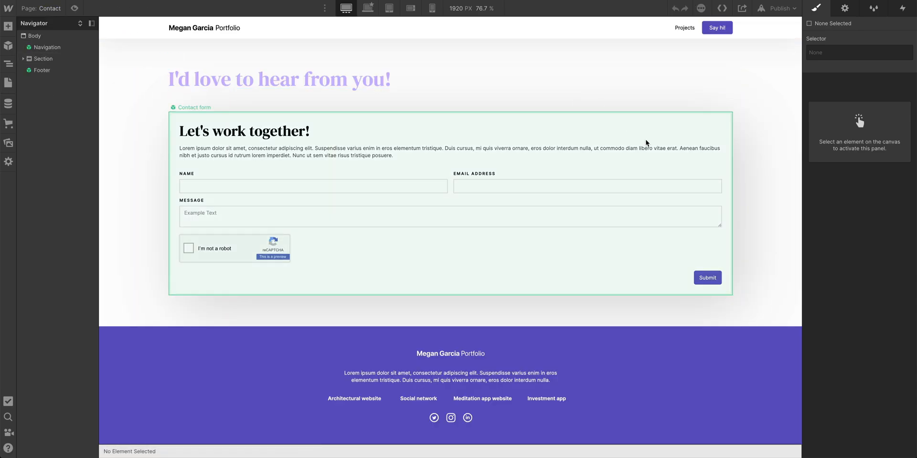
left_click(368, 8)
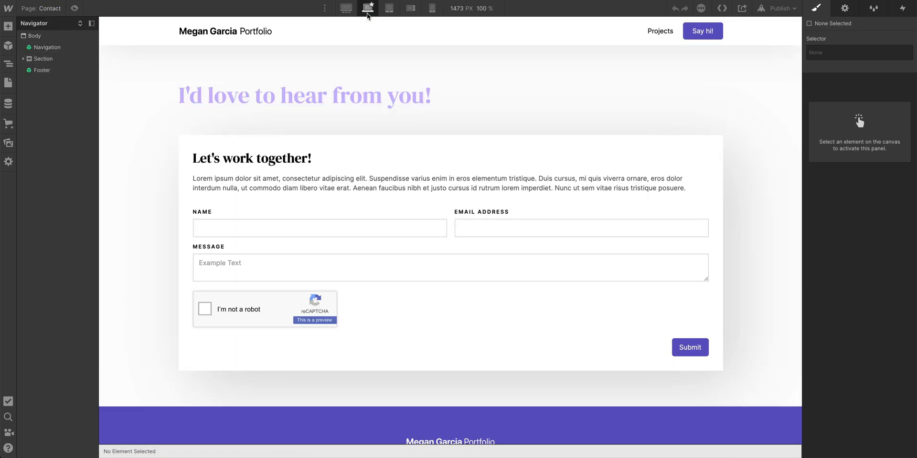
mouse_move(637, 277)
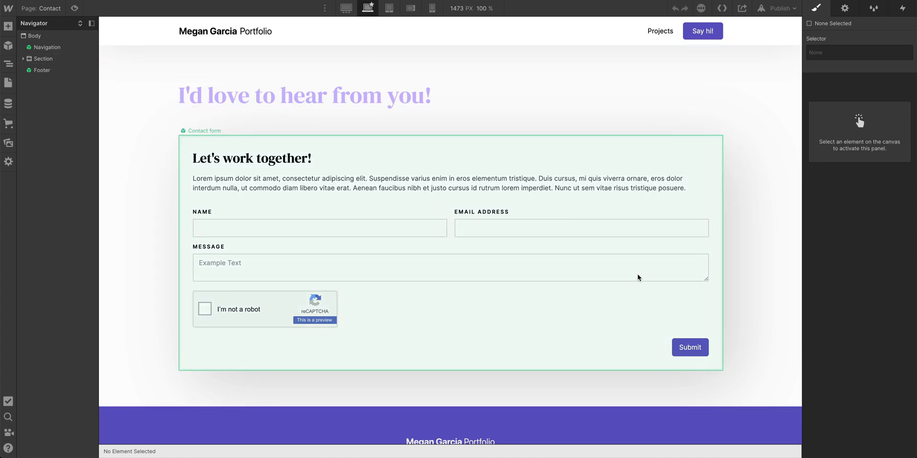
left_click(450, 308)
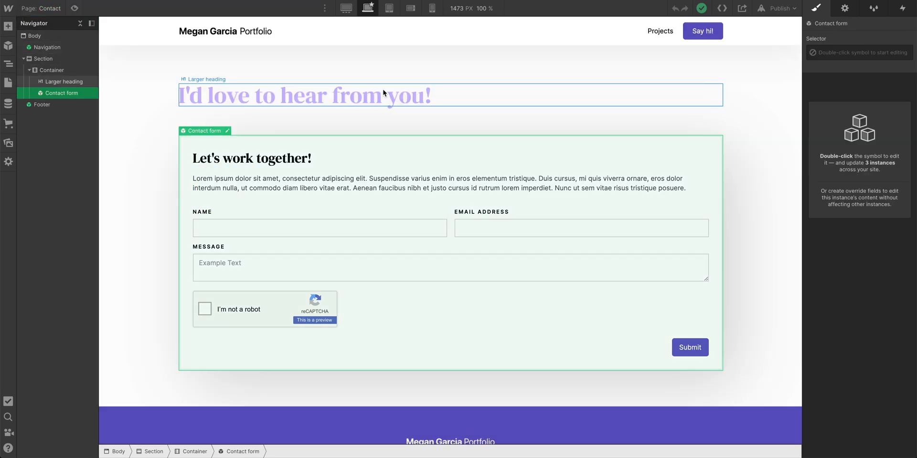
mouse_move(270, 98)
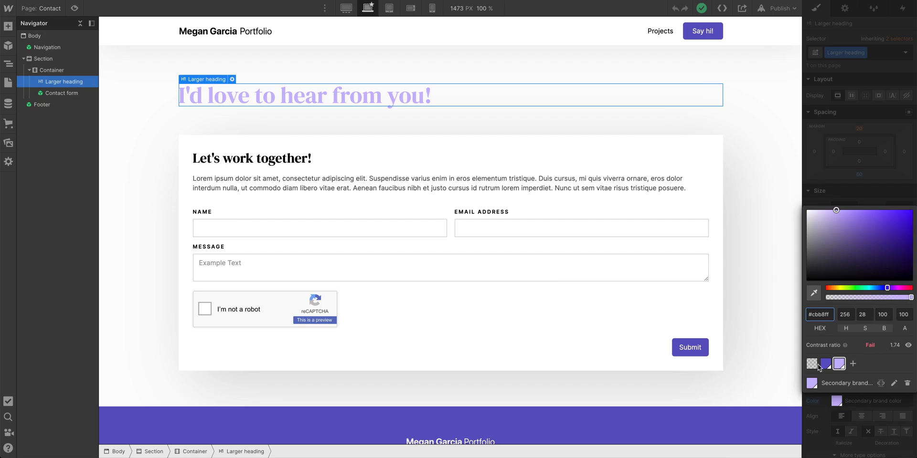
Recolour the 'I'd love to hear from you!' heading to the darker brand purple
left_click(825, 364)
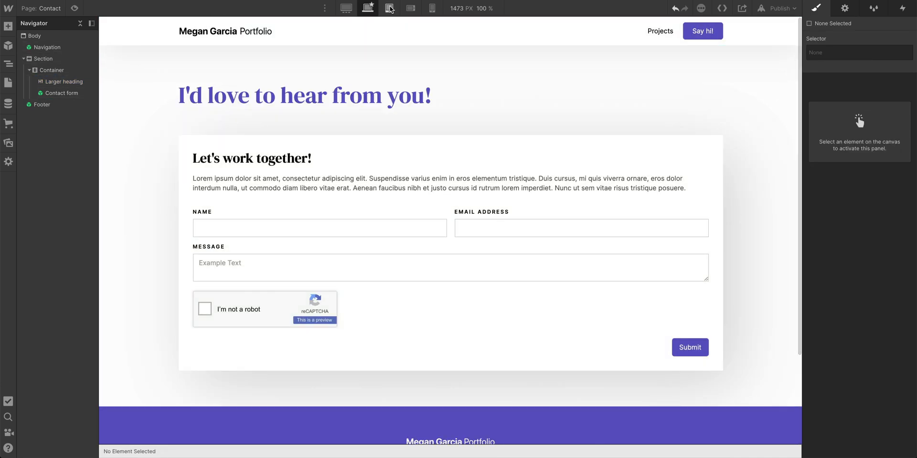
Check the Contact page at mobile landscape and portrait widths, then show it at 1920px desktop width
left_click(409, 9)
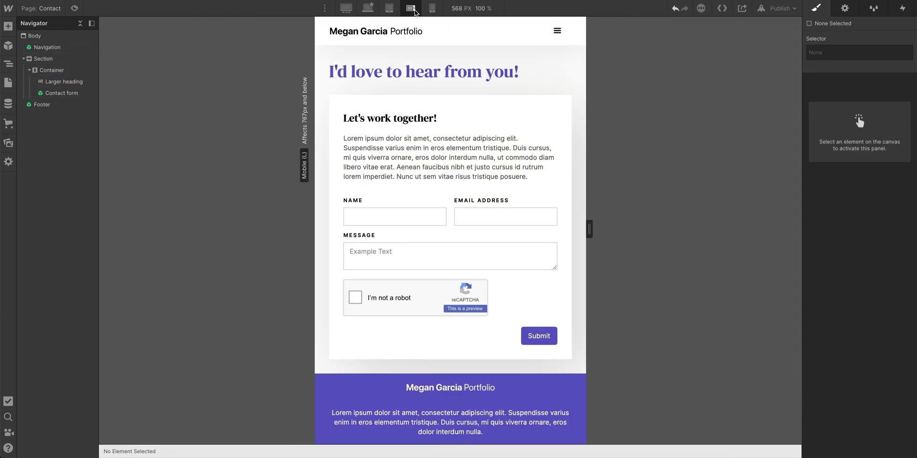
left_click(430, 7)
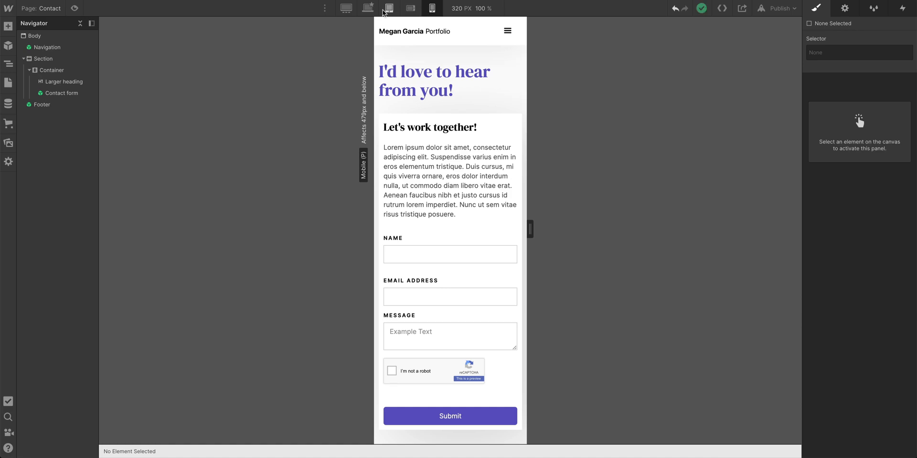
left_click(346, 8)
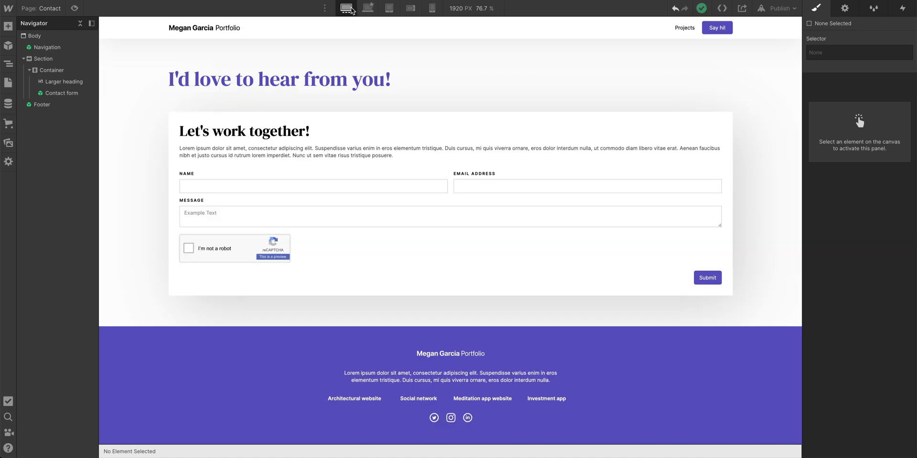